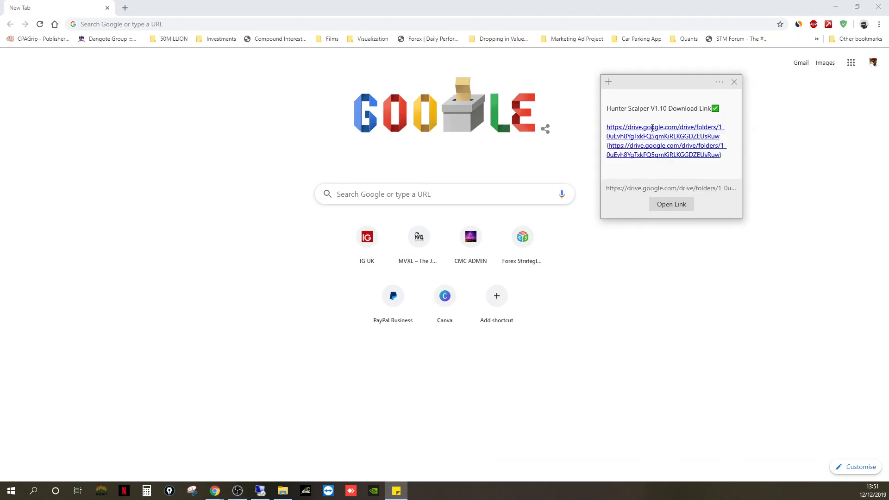
pyautogui.moveTo(609, 156)
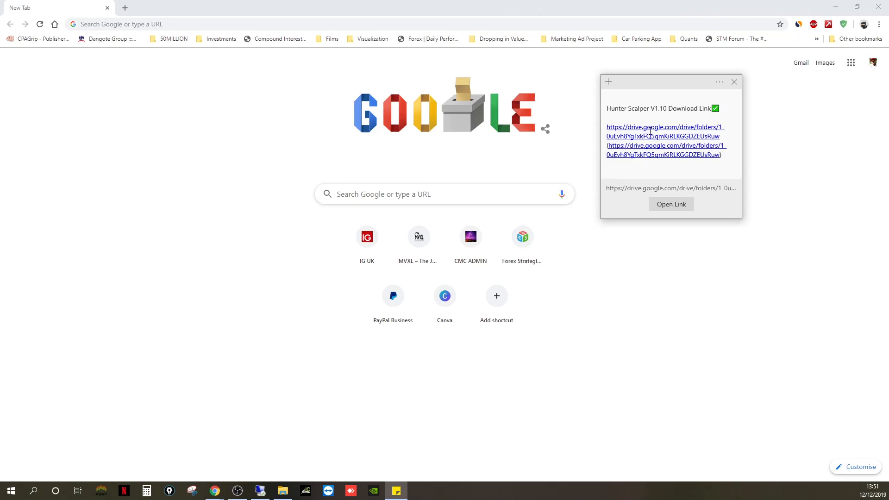
# Open the shared HUNTER EA Drive link and download the Hunter Scalper V1.10 folder as a zip.
pyautogui.click(671, 204)
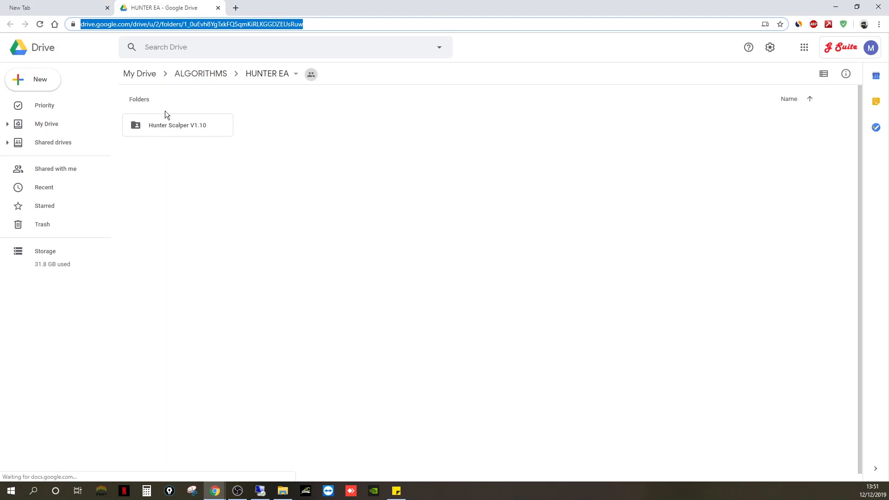
pyautogui.moveTo(283, 94)
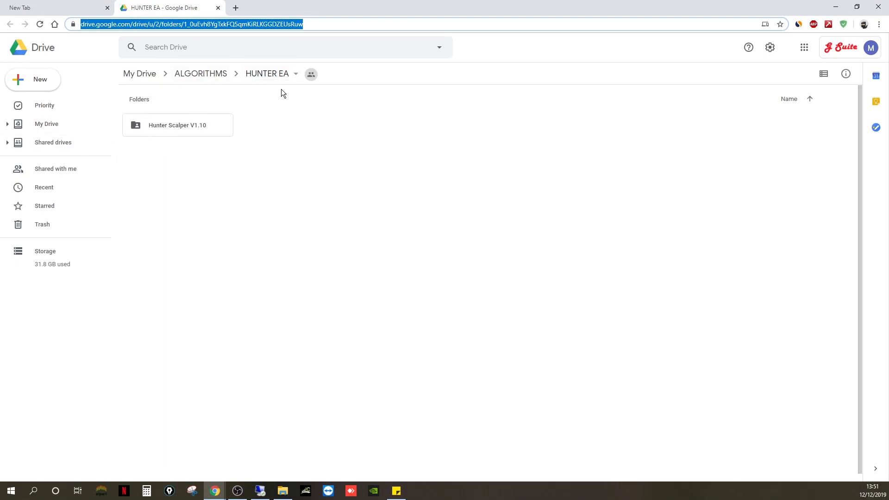
pyautogui.click(177, 125)
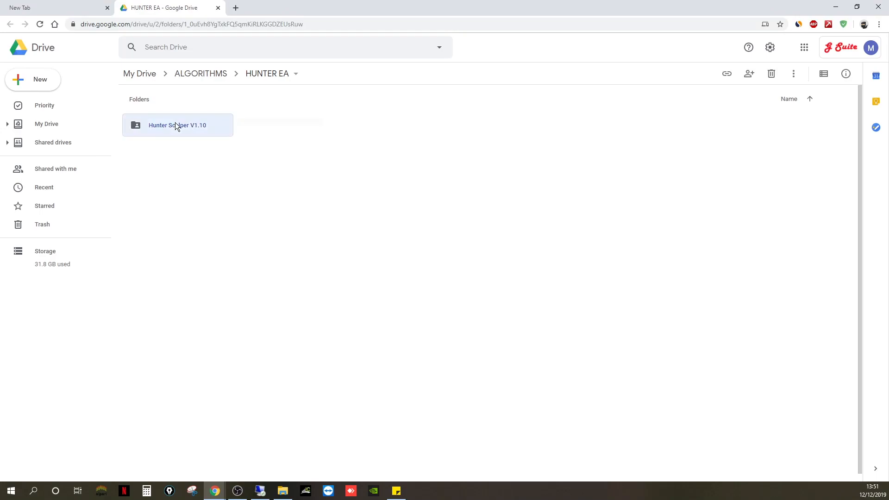
pyautogui.rightClick(178, 125)
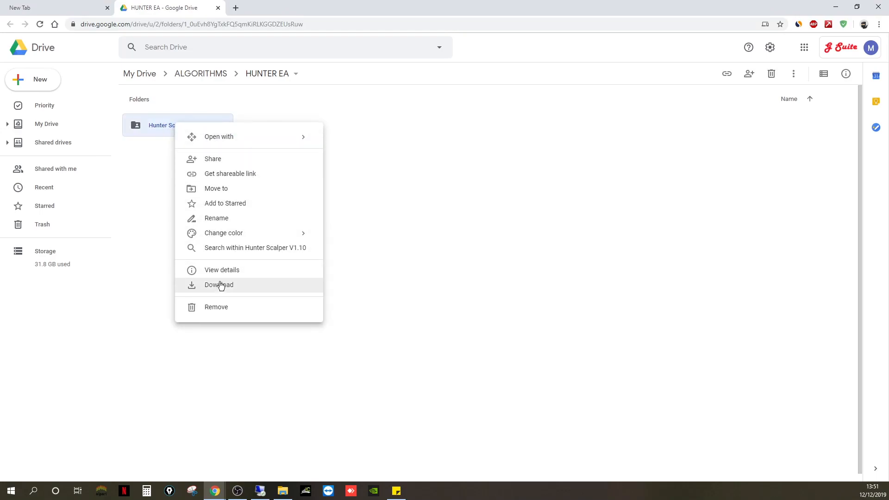
pyautogui.click(218, 285)
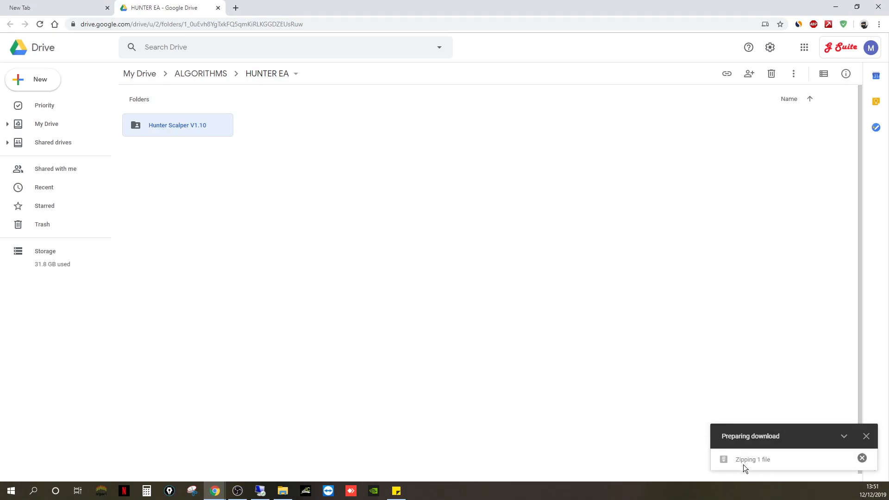
pyautogui.moveTo(745, 424)
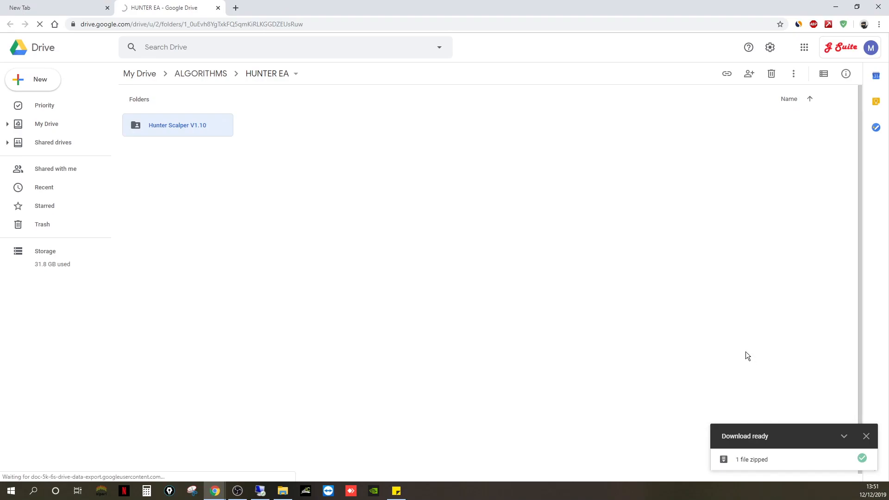
pyautogui.moveTo(524, 457)
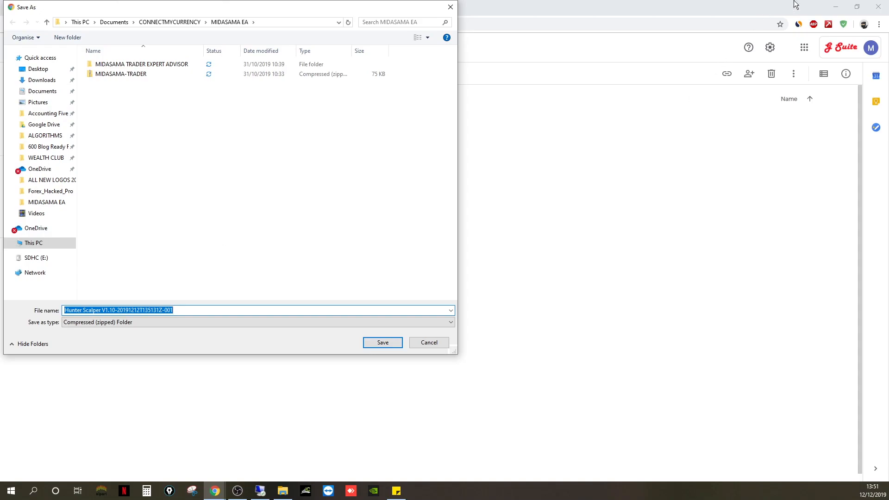
pyautogui.moveTo(866, 36)
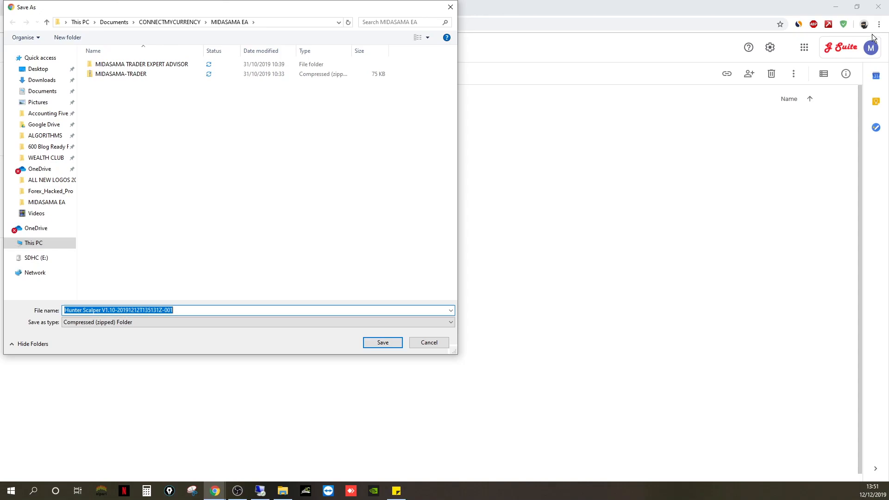
pyautogui.moveTo(877, 33)
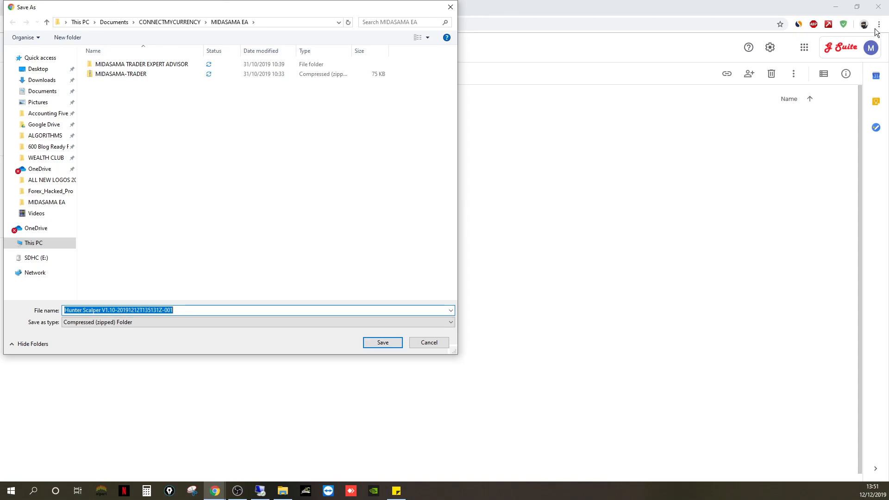
pyautogui.moveTo(393, 275)
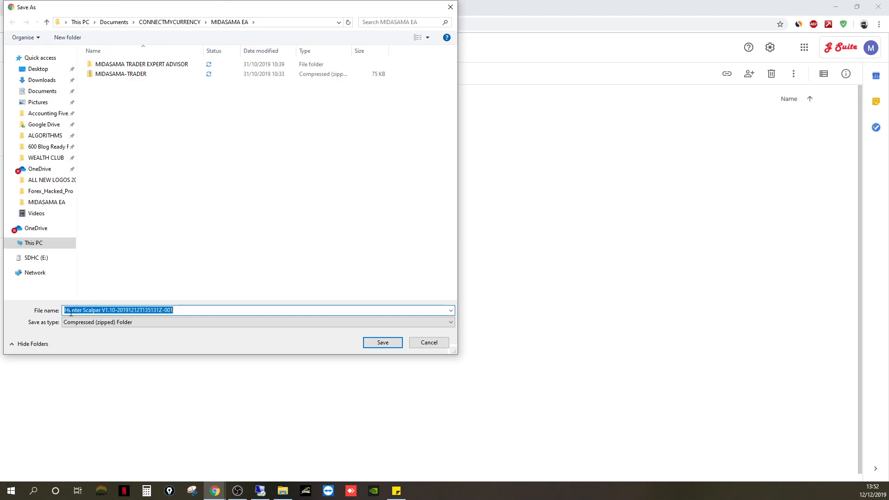
pyautogui.moveTo(114, 22)
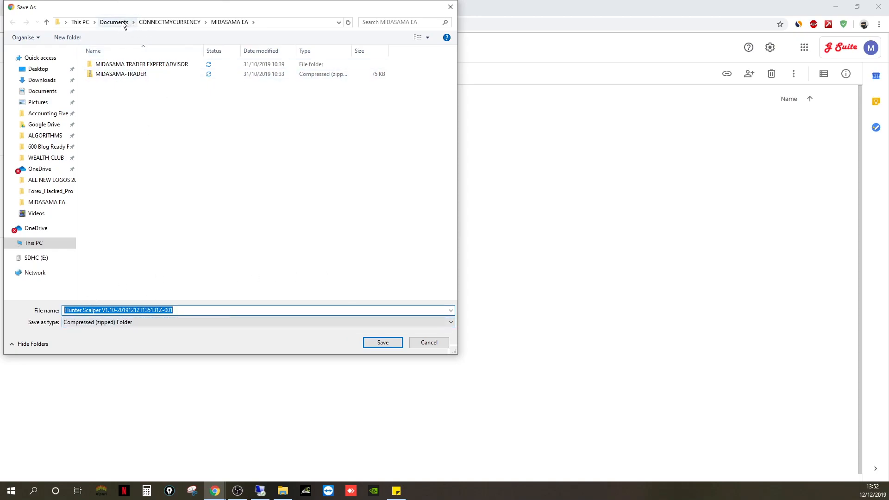
pyautogui.moveTo(161, 144)
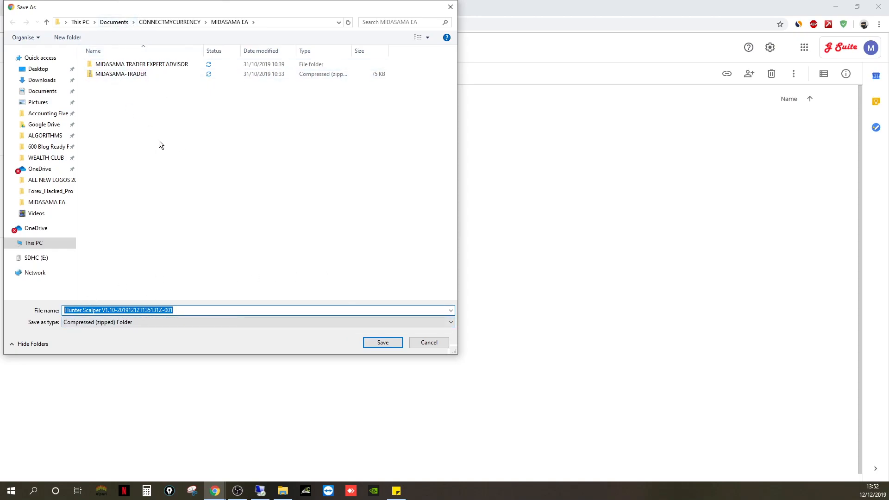
pyautogui.moveTo(191, 200)
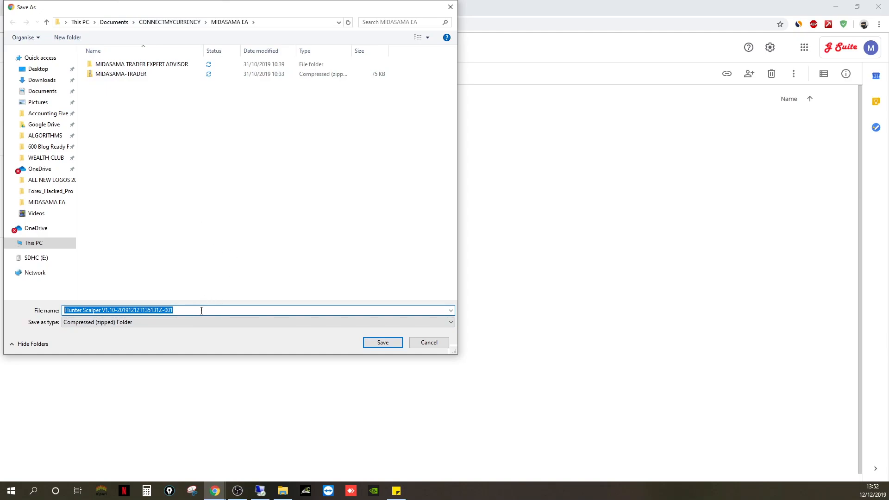
pyautogui.moveTo(159, 297)
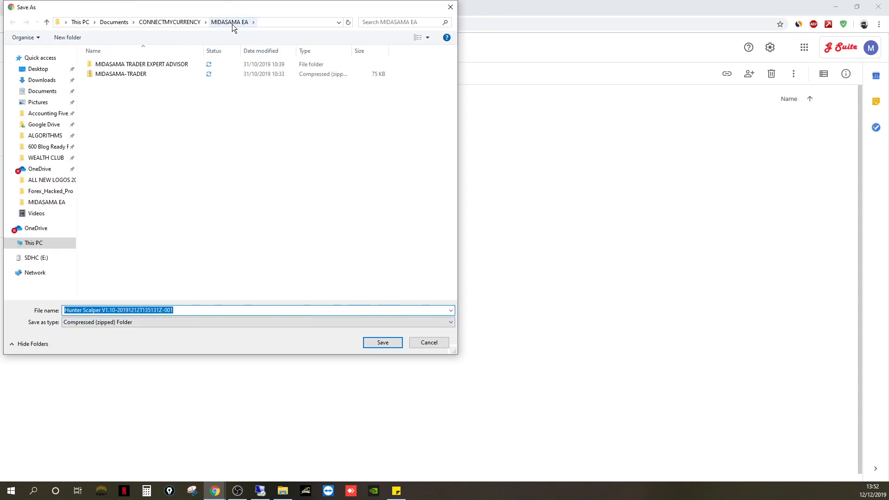
pyautogui.moveTo(397, 356)
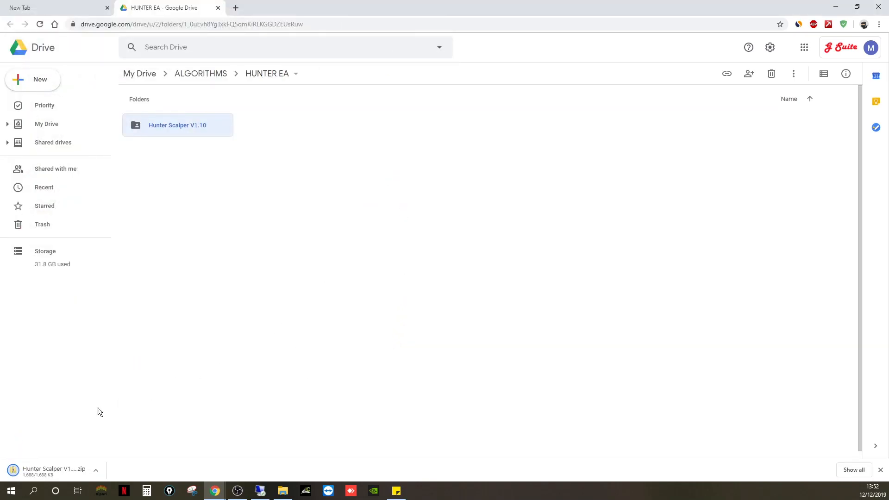
# Show the downloaded Hunter Scalper V1.10 zip in its folder from Chrome's download bar.
pyautogui.click(96, 473)
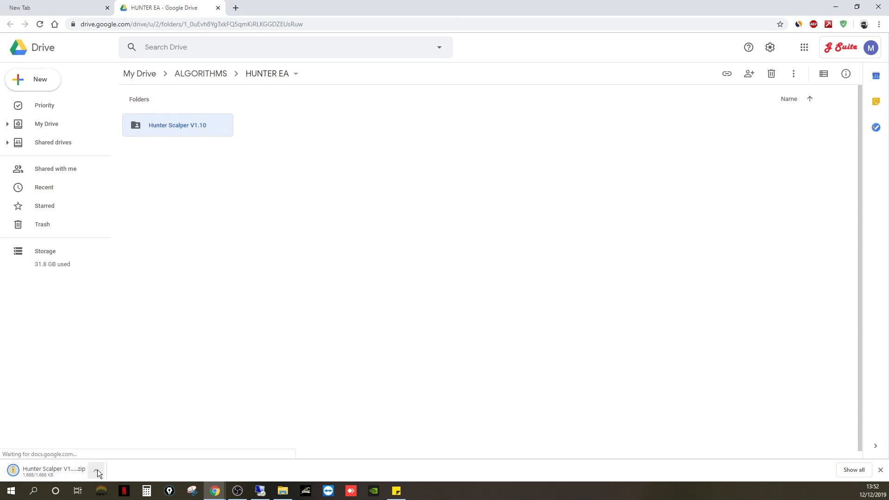
pyautogui.click(95, 471)
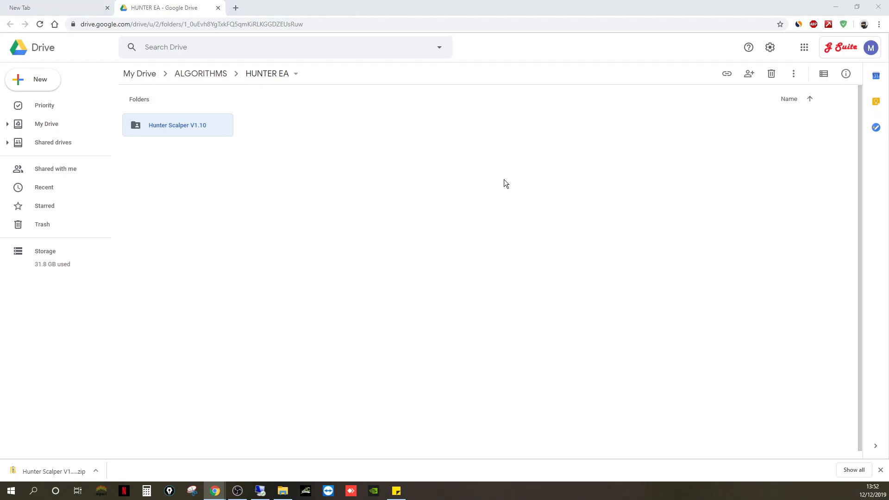
pyautogui.moveTo(410, 165)
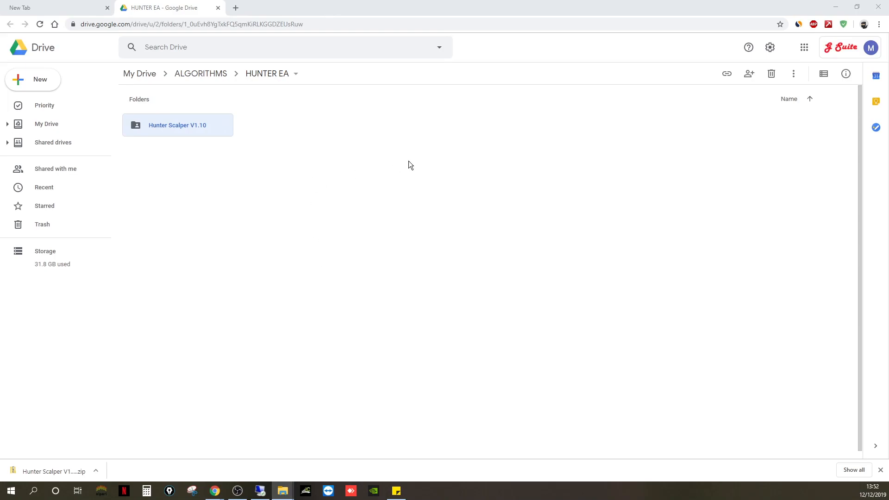
pyautogui.moveTo(410, 165)
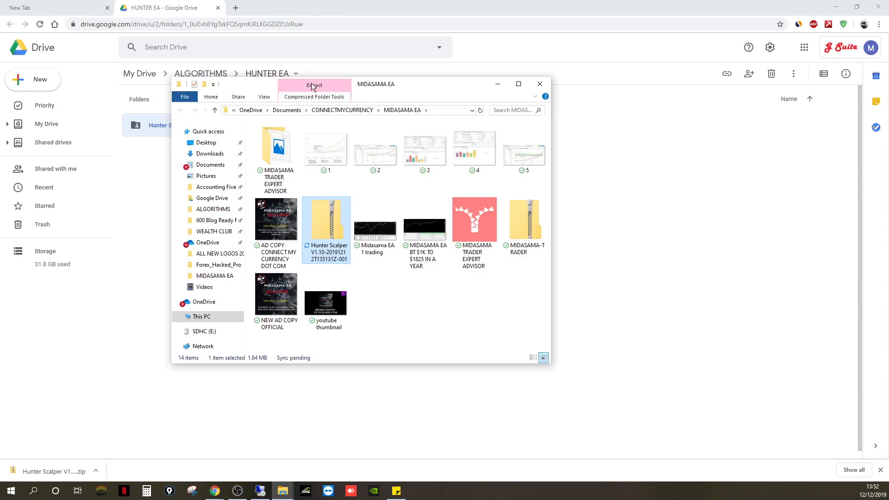
pyautogui.moveTo(311, 101)
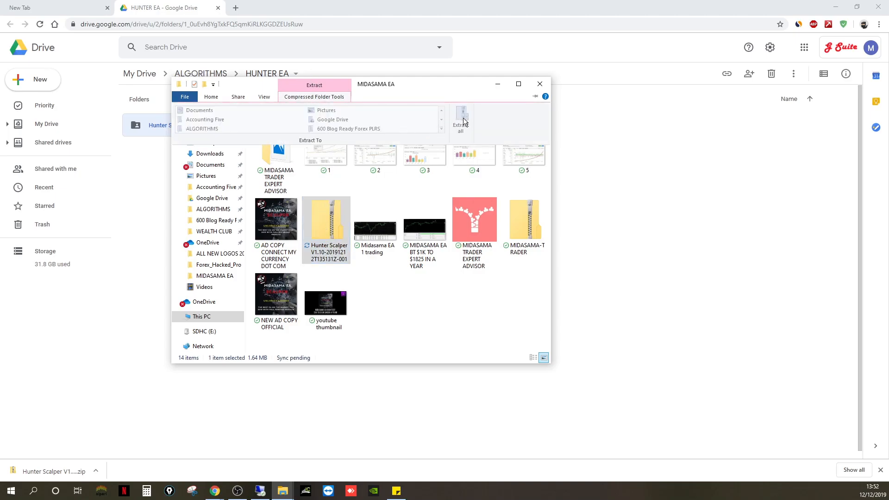
pyautogui.moveTo(332, 226)
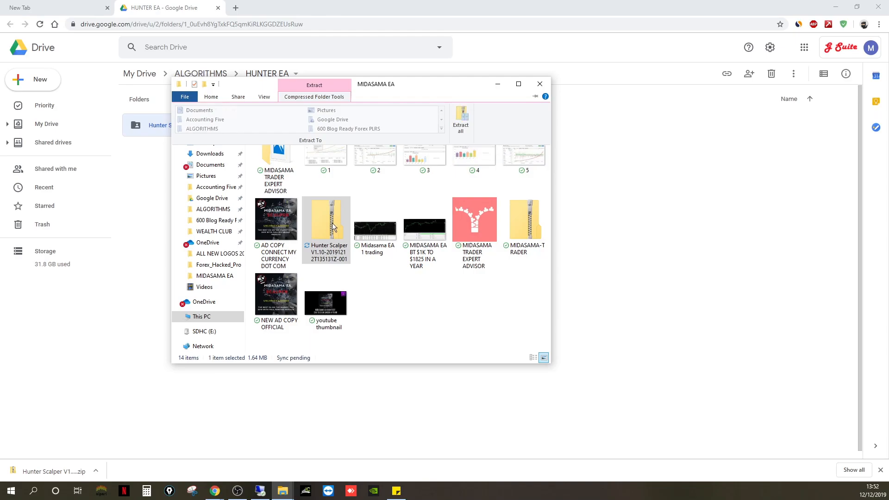
pyautogui.moveTo(325, 99)
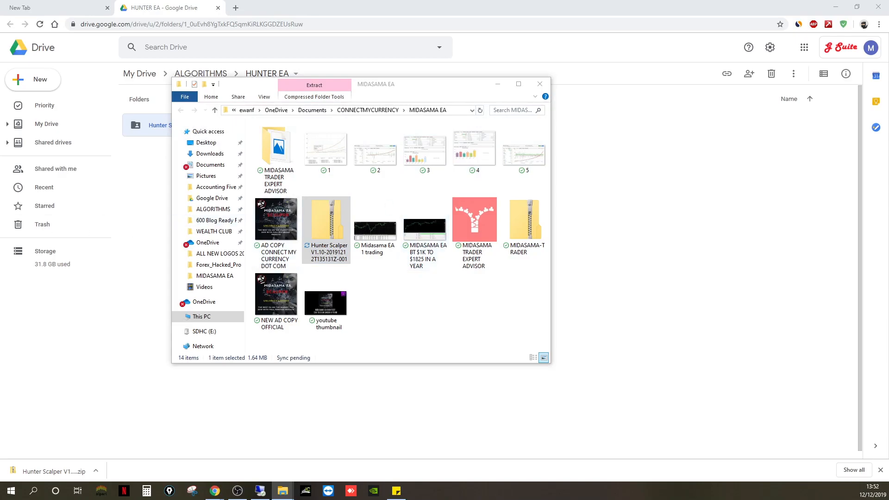
# Start Extract all on the Hunter Scalper V1.10 zip in the MIDASAMA EA folder.
pyautogui.click(313, 85)
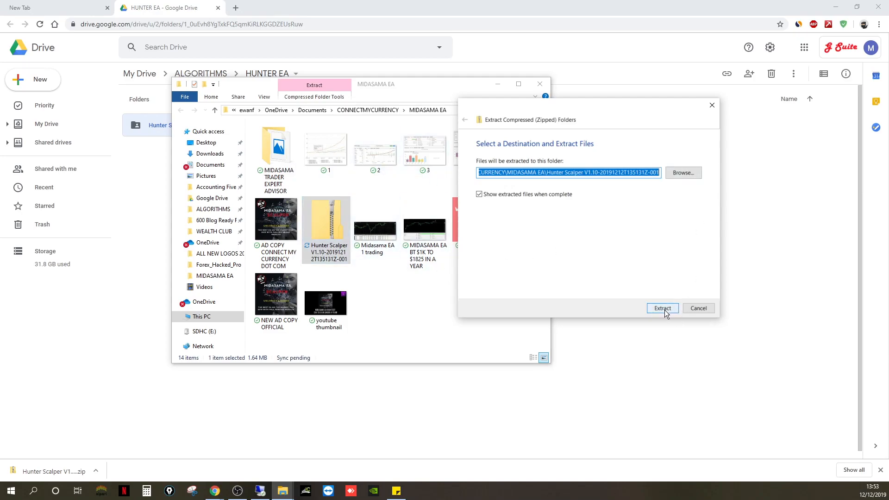
# Extract the zip, close the old MIDASAMA EA window, and minimize the extracted folder window.
pyautogui.click(662, 308)
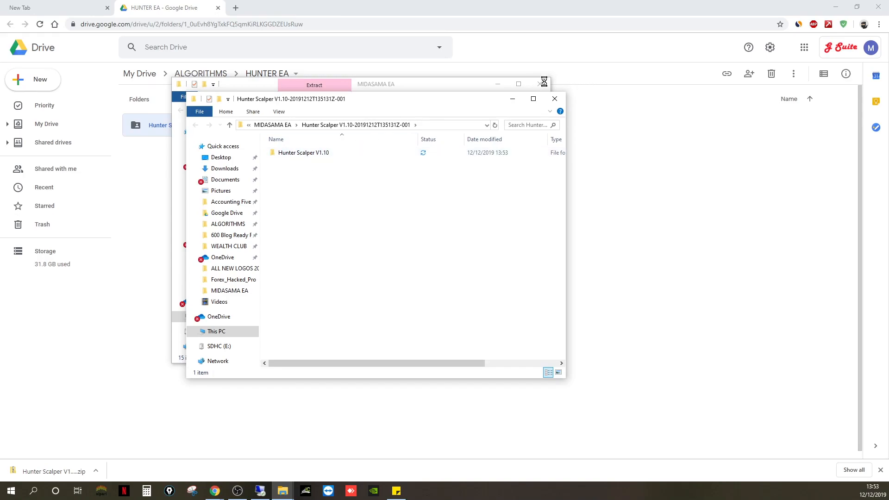
pyautogui.click(543, 83)
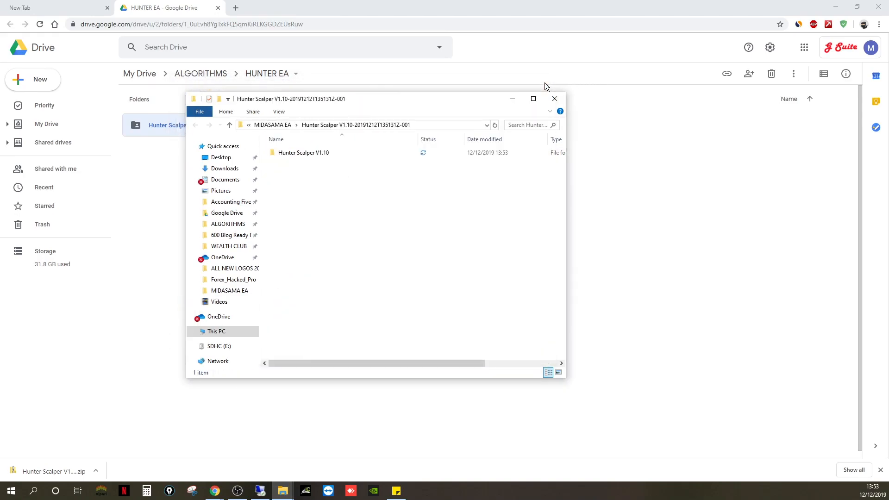
pyautogui.moveTo(364, 350)
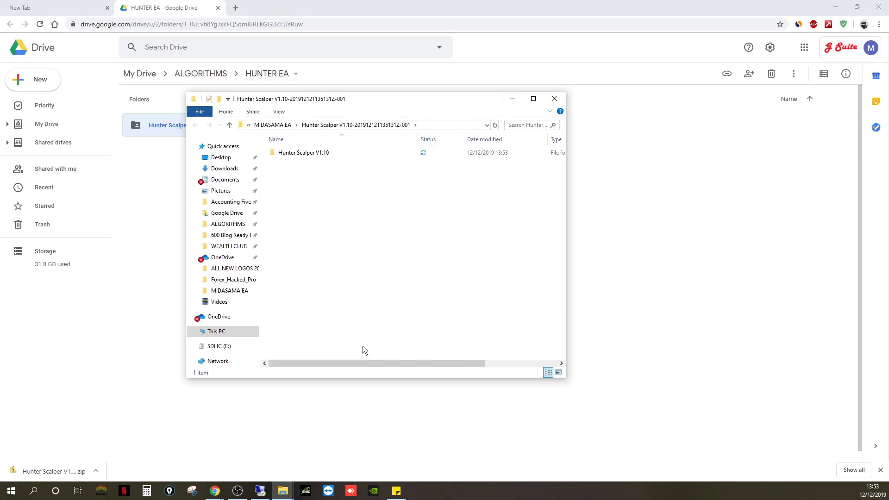
pyautogui.moveTo(301, 444)
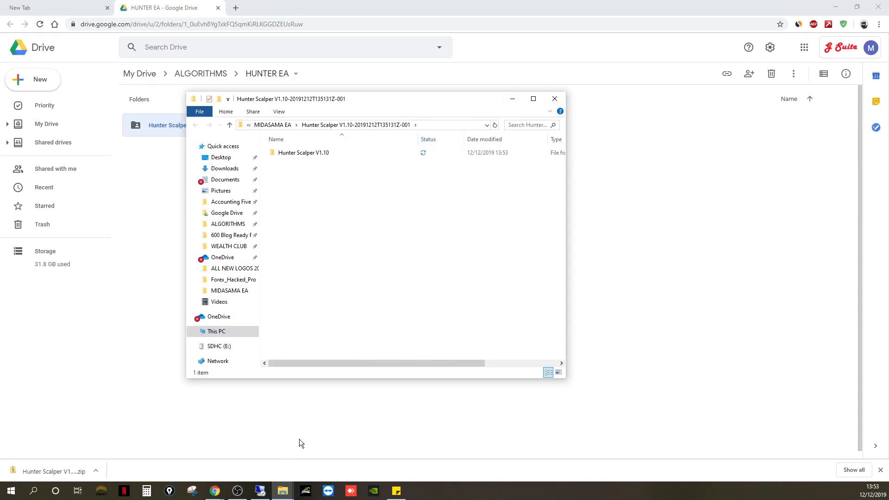
pyautogui.moveTo(408, 122)
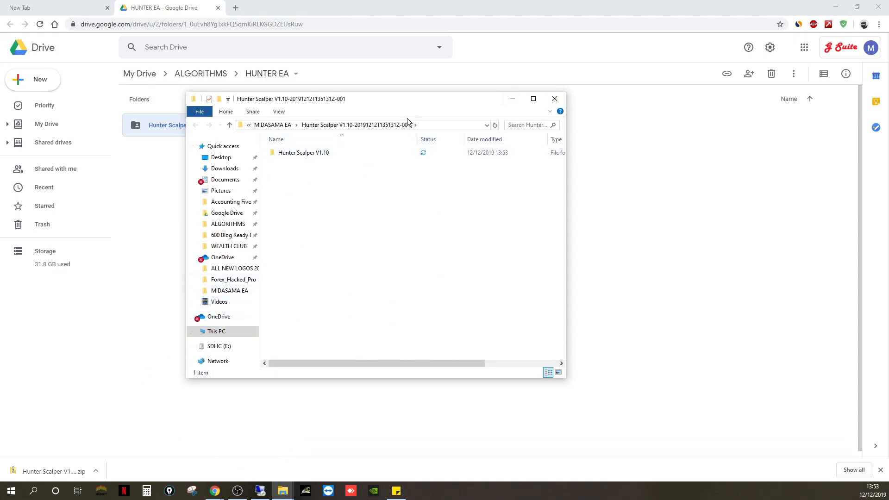
pyautogui.click(554, 98)
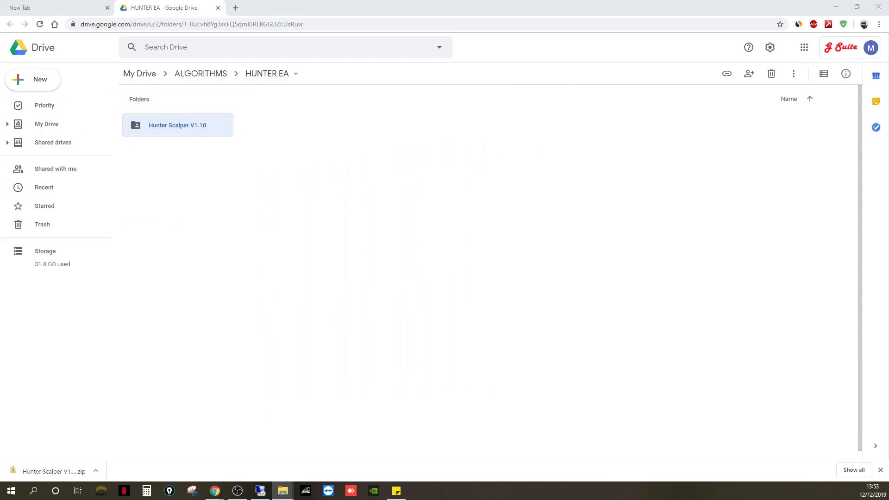
pyautogui.moveTo(267, 390)
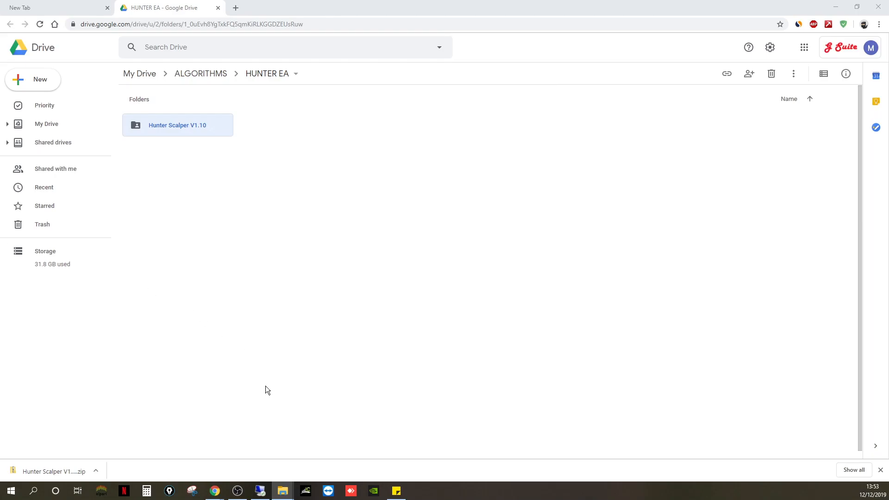
pyautogui.moveTo(321, 444)
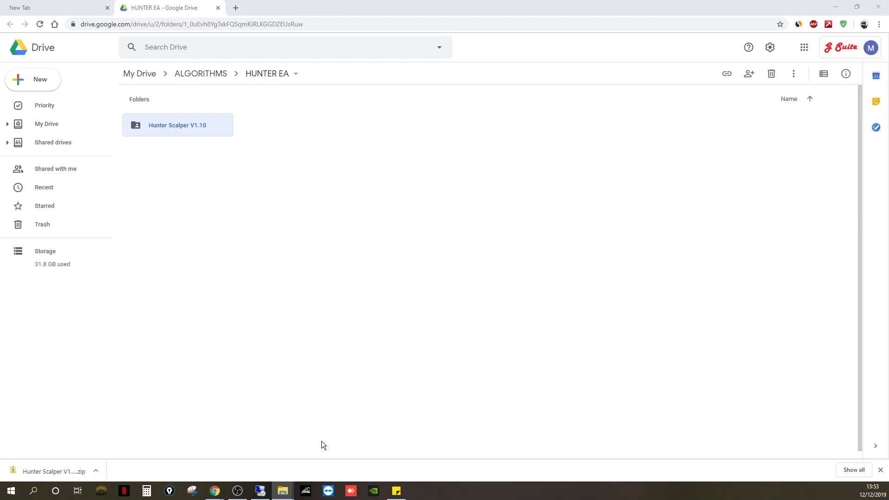
pyautogui.moveTo(278, 370)
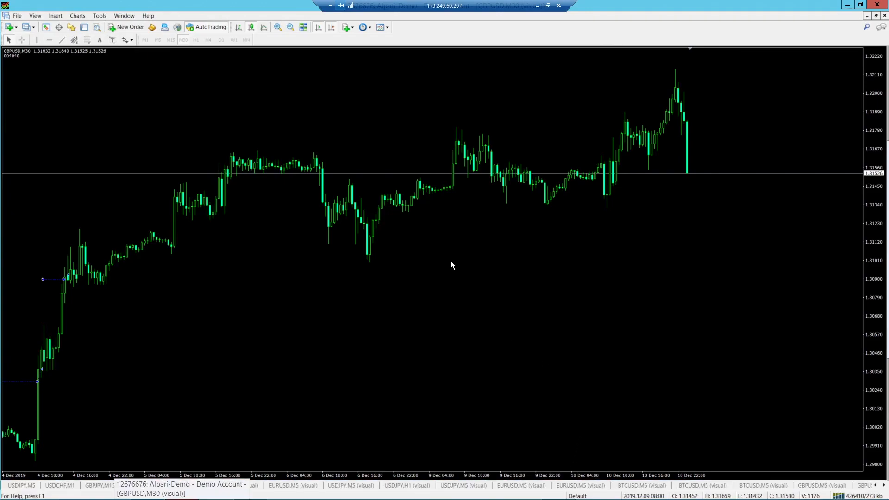
pyautogui.moveTo(116, 244)
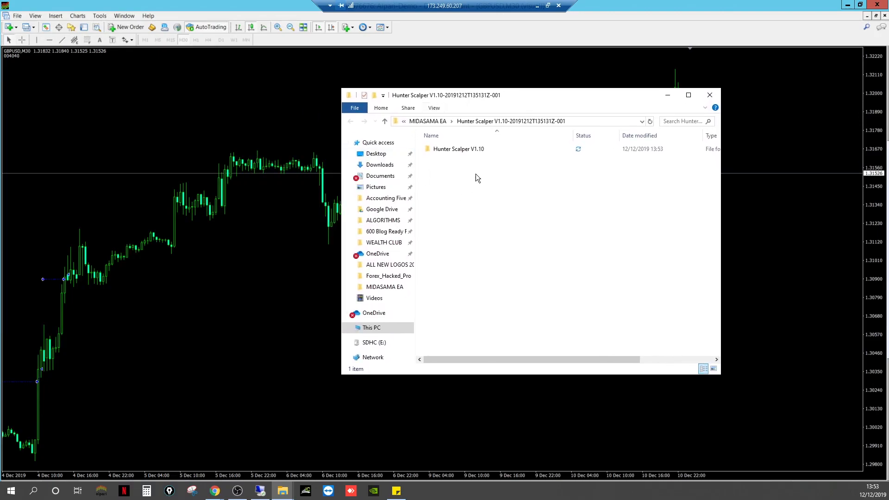
# Browse into Hunter Scalper V1.10, then the inner Hunter Scalper V1.10, then EXPERT ADVISOR.
pyautogui.doubleClick(459, 149)
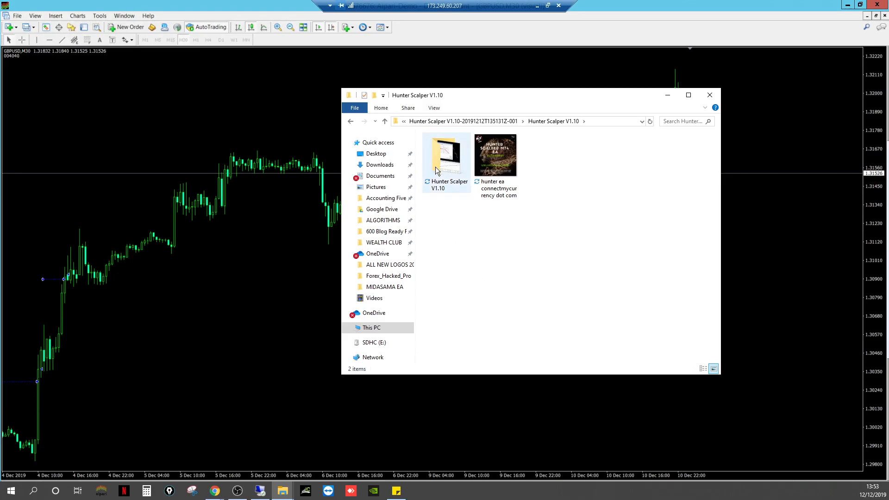
pyautogui.doubleClick(446, 155)
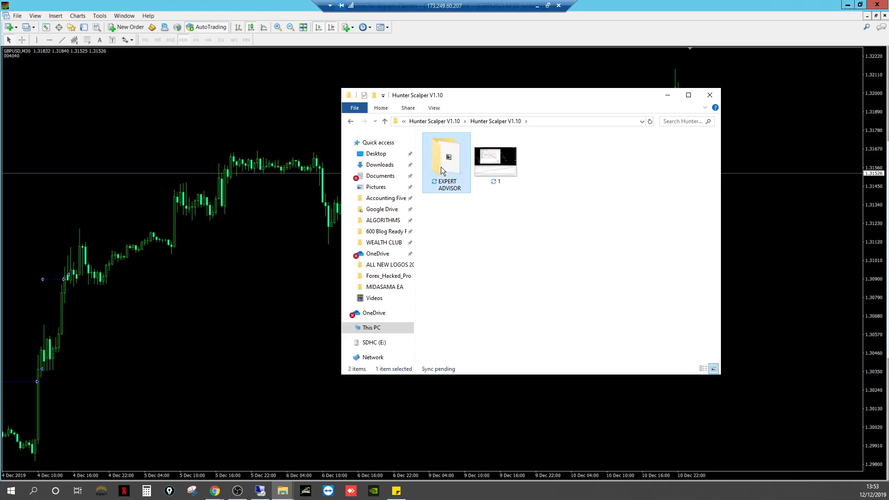
pyautogui.doubleClick(446, 159)
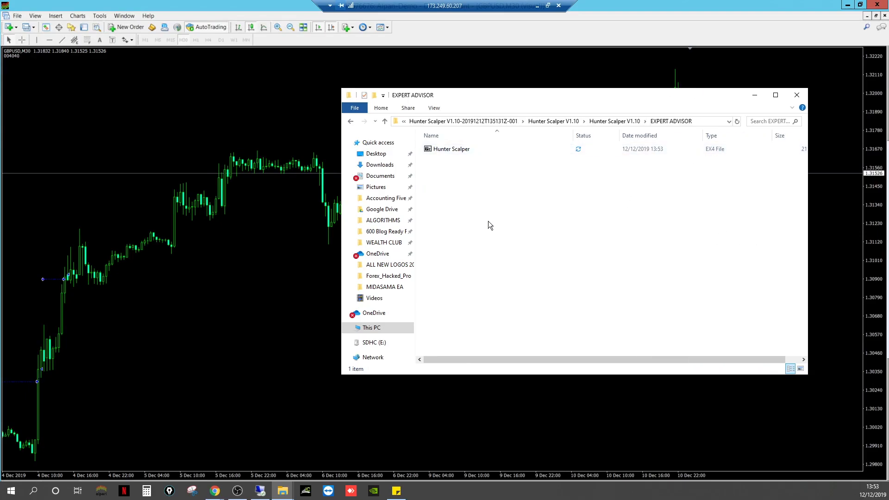
# Copy Hunter Scalper.ex4 from the EXPERT ADVISOR folder.
pyautogui.rightClick(450, 148)
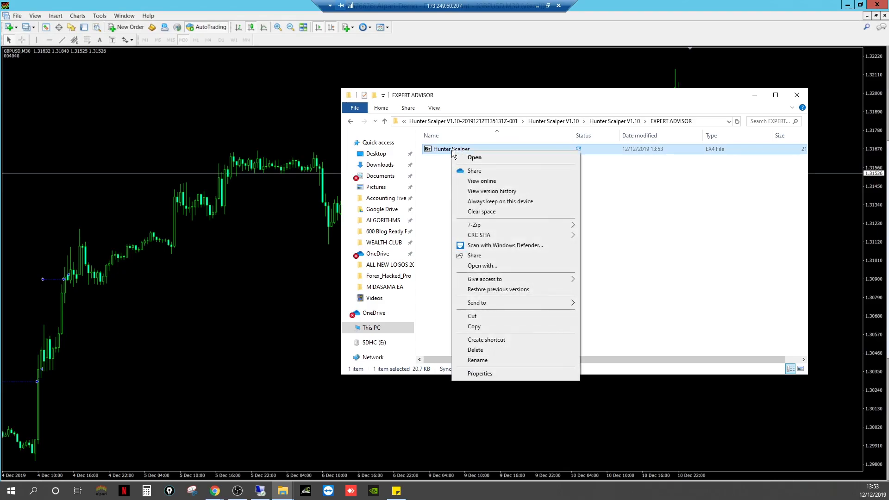
pyautogui.click(724, 107)
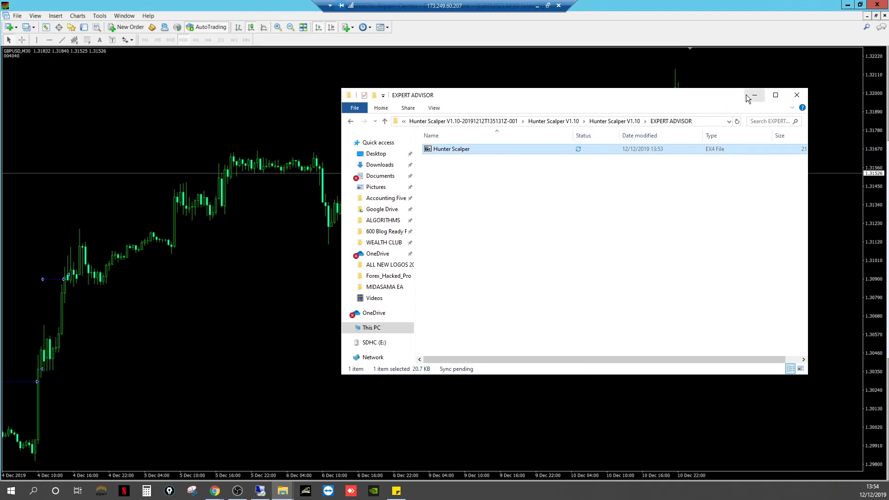
pyautogui.moveTo(105, 80)
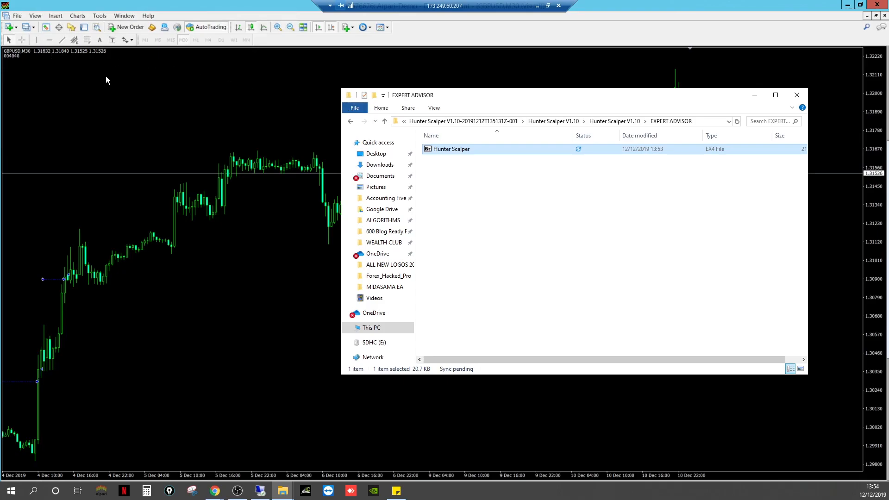
pyautogui.moveTo(193, 22)
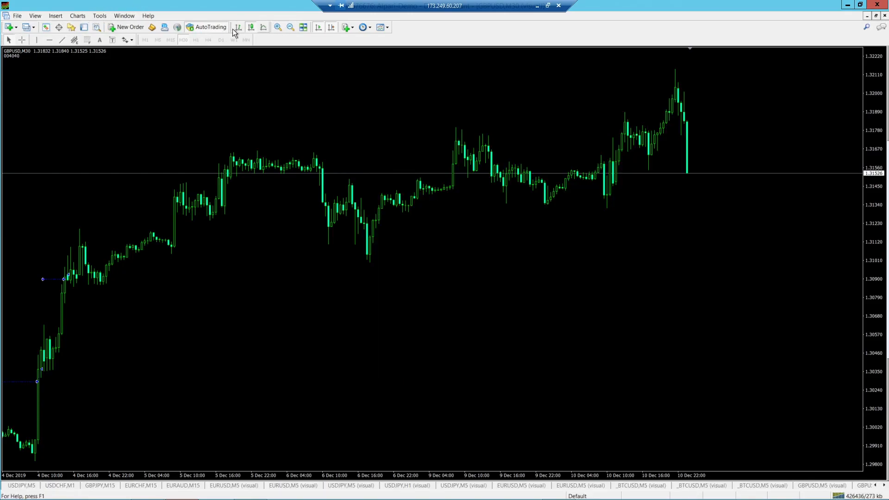
pyautogui.moveTo(200, 31)
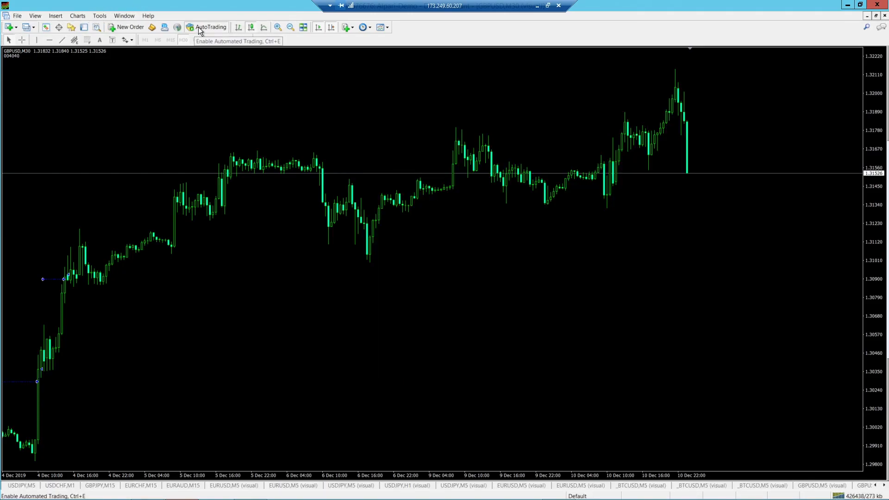
pyautogui.moveTo(141, 37)
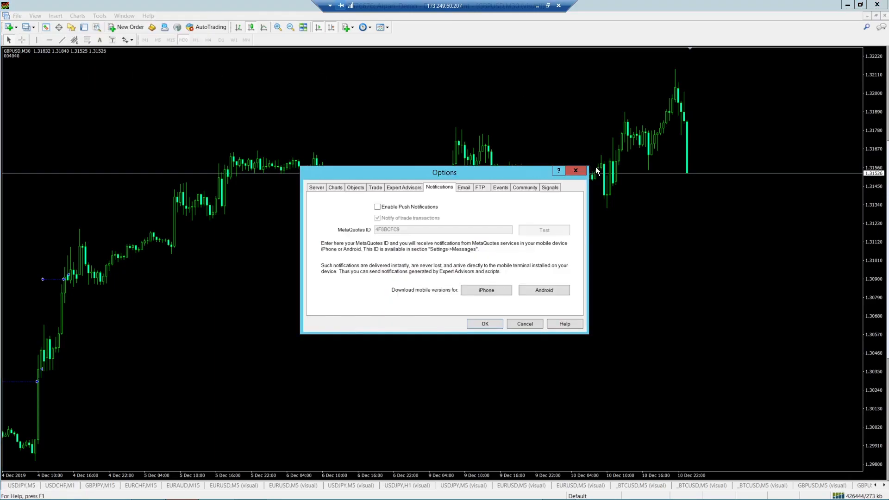
# In Tools > Options > Expert Advisors, allow automated trading, DLL imports and WebRequest, then confirm.
pyautogui.click(99, 15)
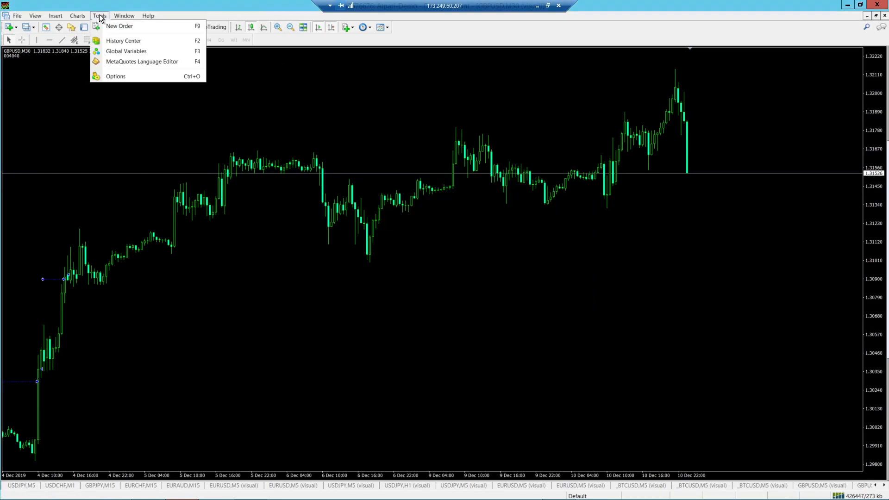
pyautogui.click(115, 76)
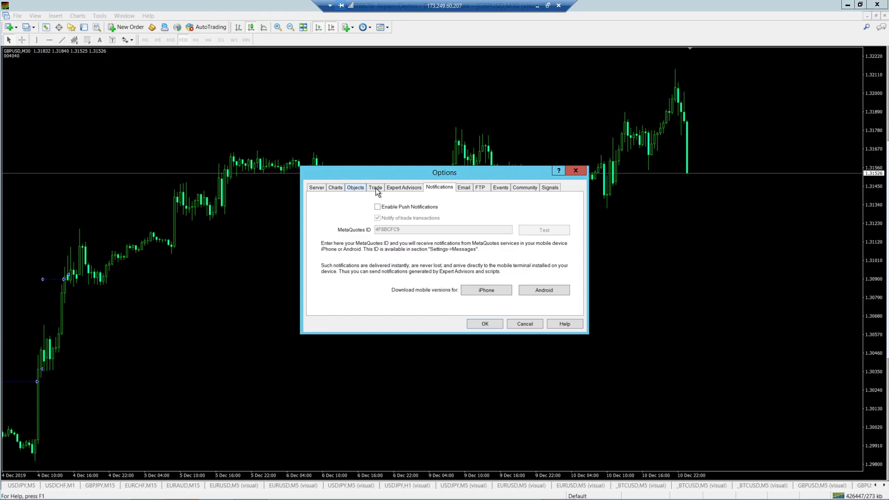
pyautogui.click(404, 187)
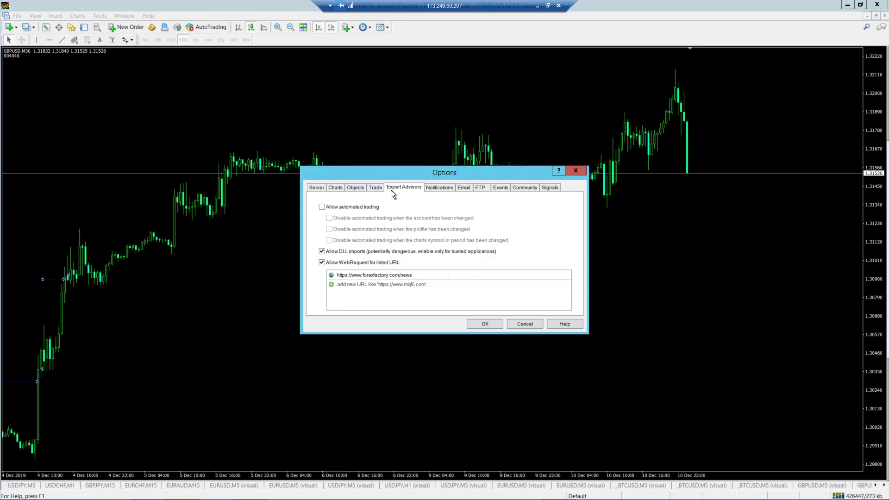
pyautogui.moveTo(343, 217)
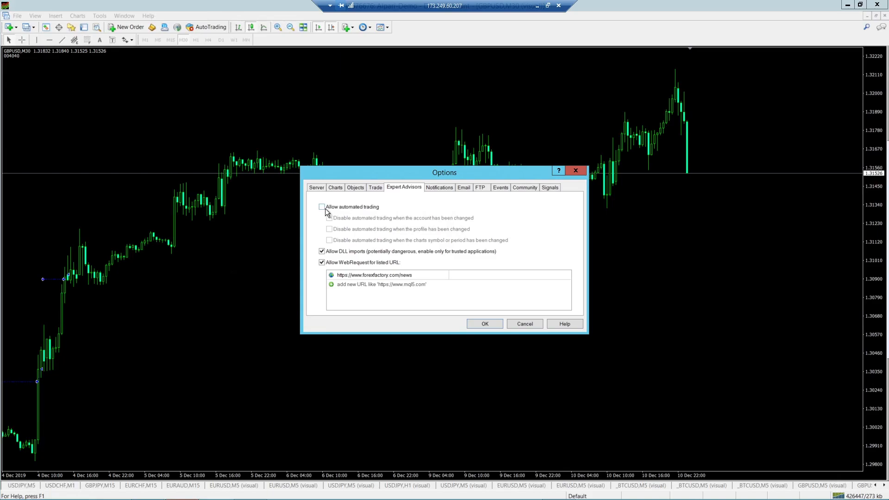
pyautogui.click(322, 207)
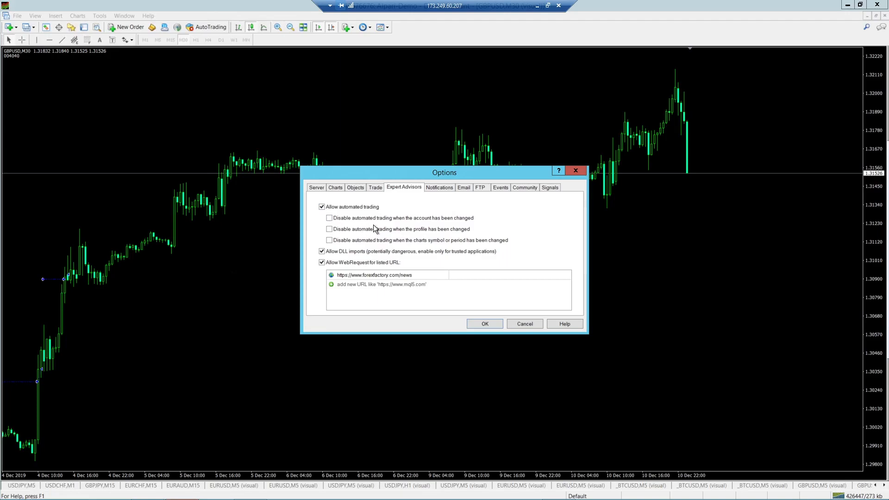
pyautogui.moveTo(431, 235)
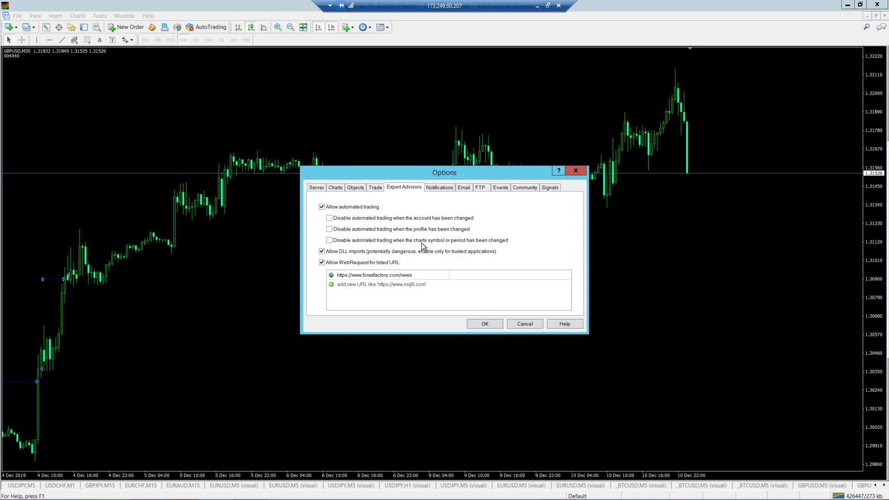
pyautogui.moveTo(329, 217)
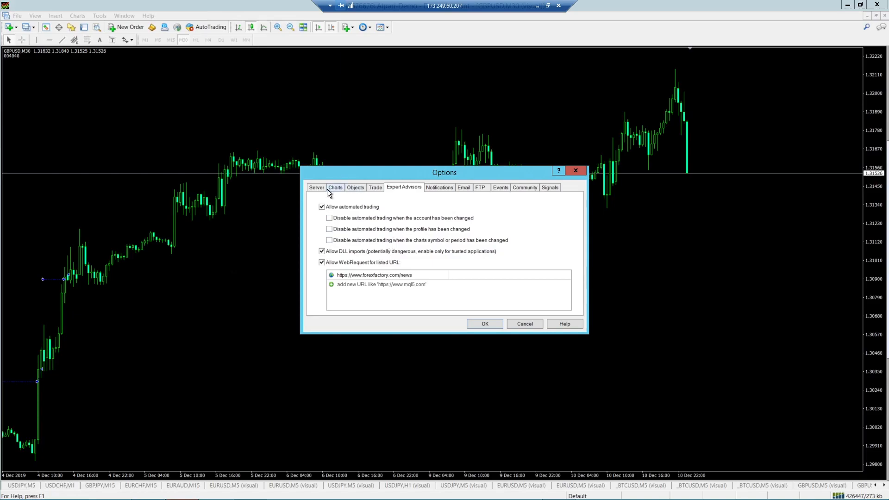
pyautogui.moveTo(332, 217)
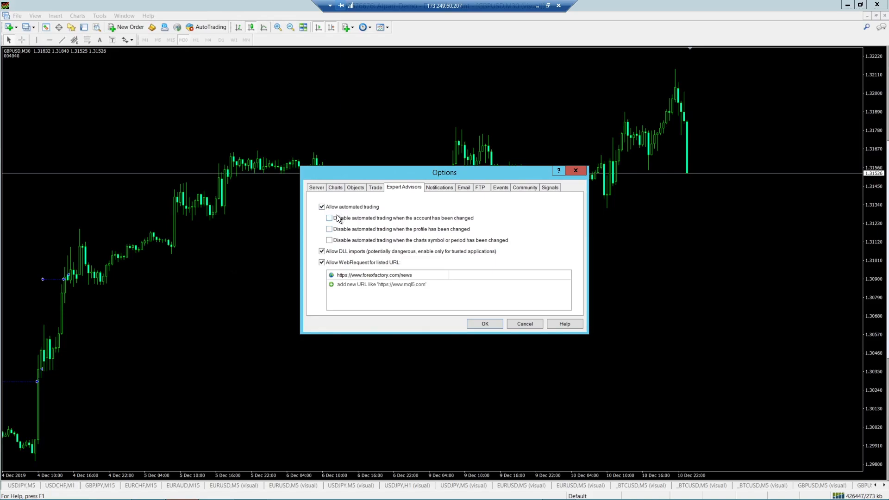
pyautogui.moveTo(350, 243)
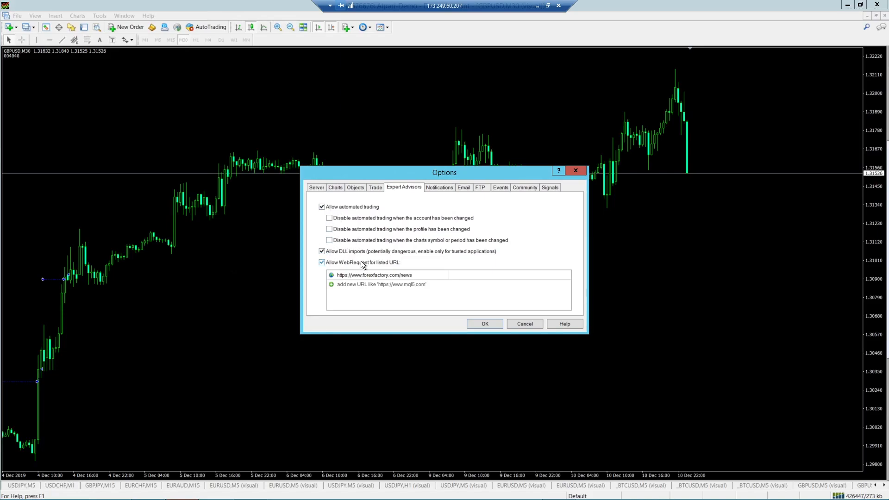
pyautogui.moveTo(399, 291)
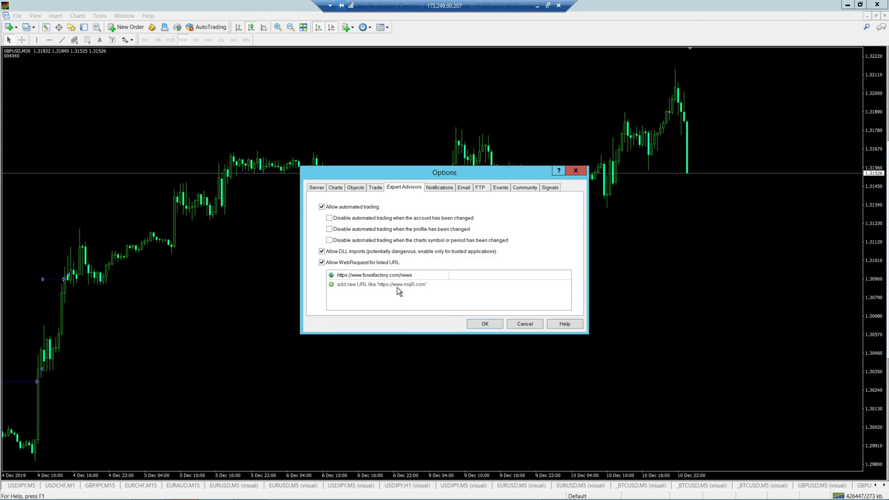
pyautogui.moveTo(351, 298)
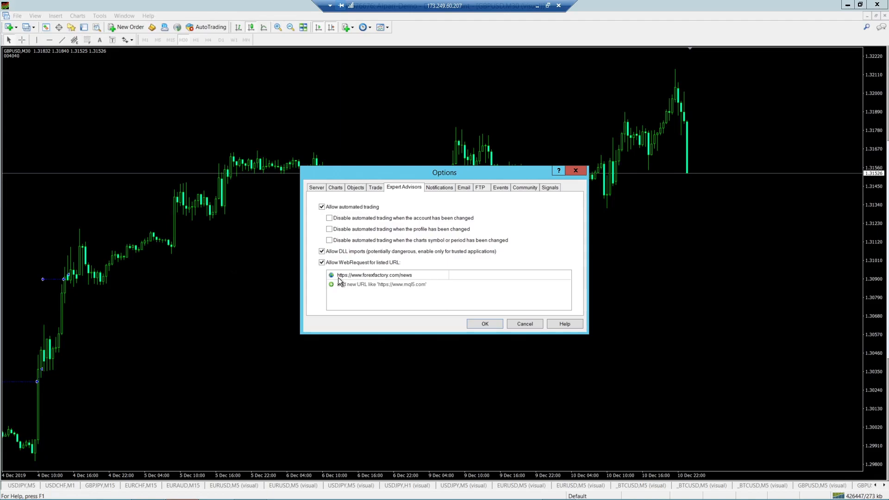
pyautogui.moveTo(404, 281)
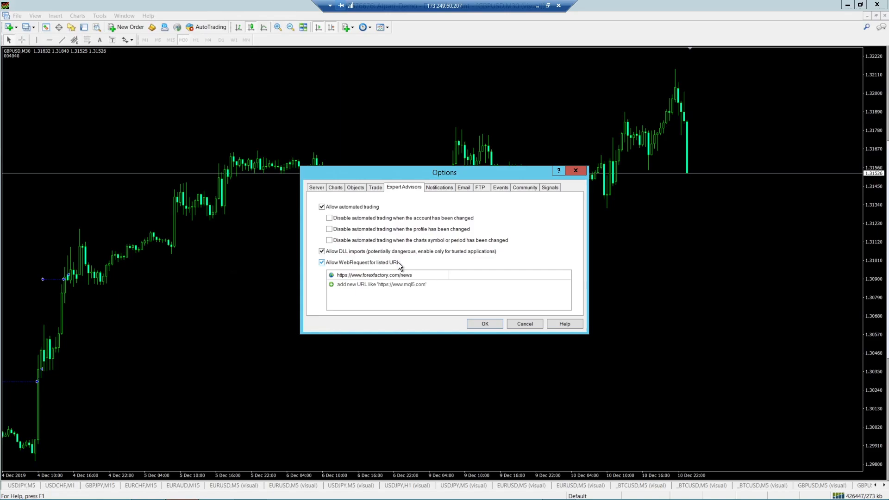
pyautogui.moveTo(406, 268)
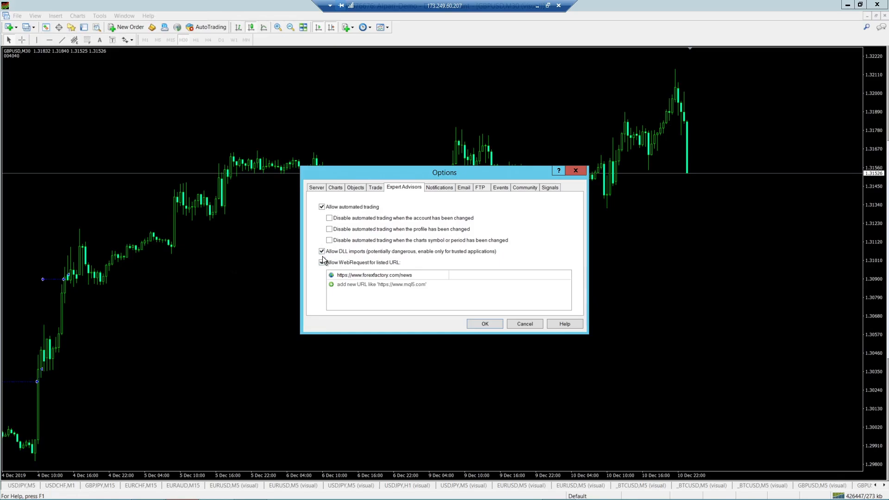
pyautogui.click(322, 262)
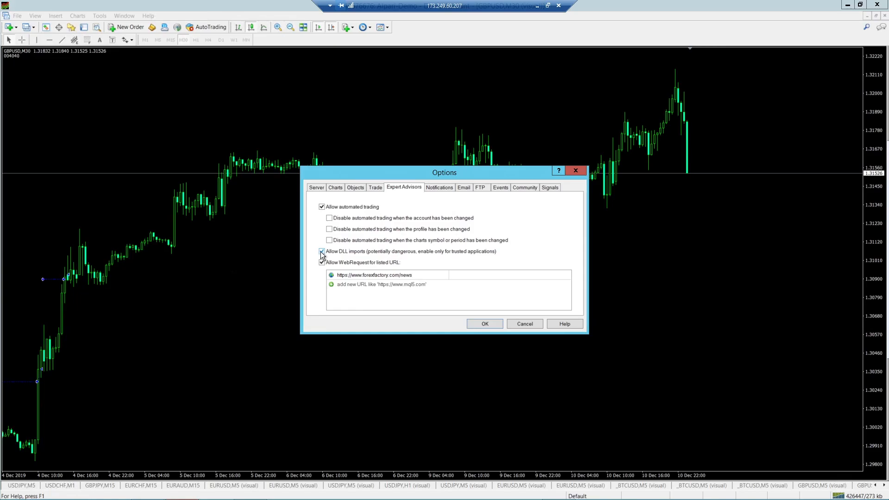
pyautogui.click(322, 251)
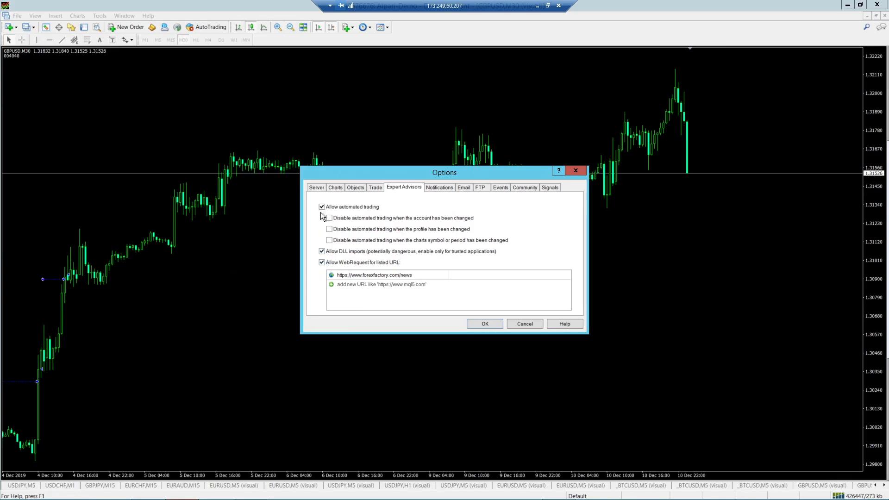
pyautogui.moveTo(357, 237)
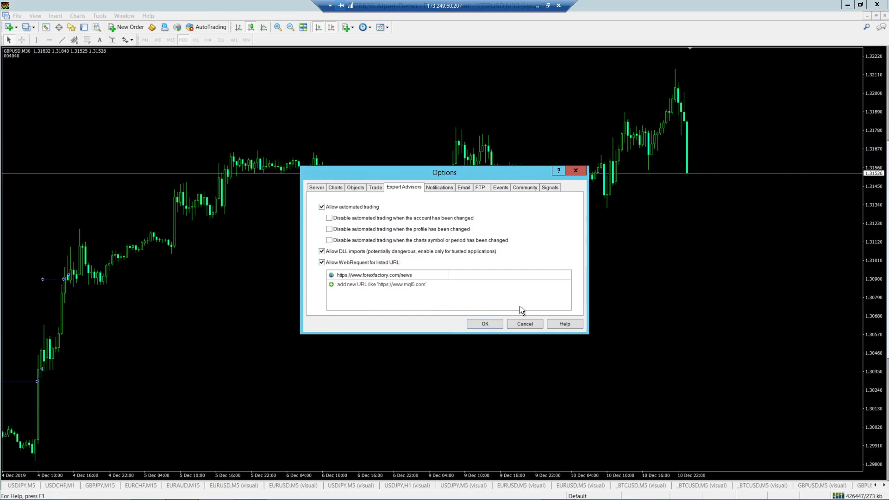
pyautogui.click(484, 323)
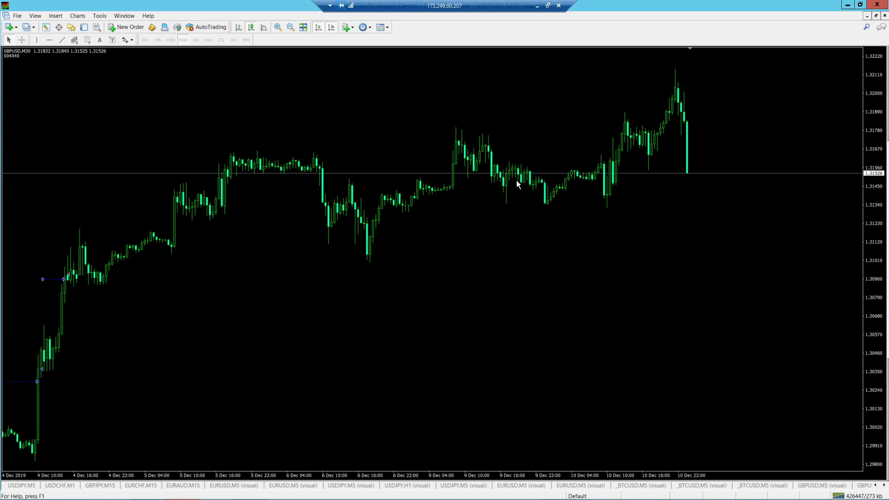
pyautogui.moveTo(190, 33)
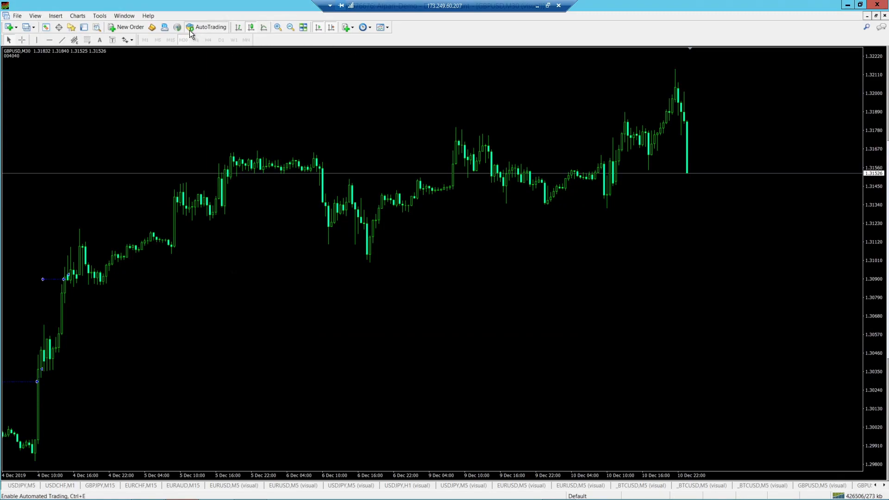
pyautogui.moveTo(195, 35)
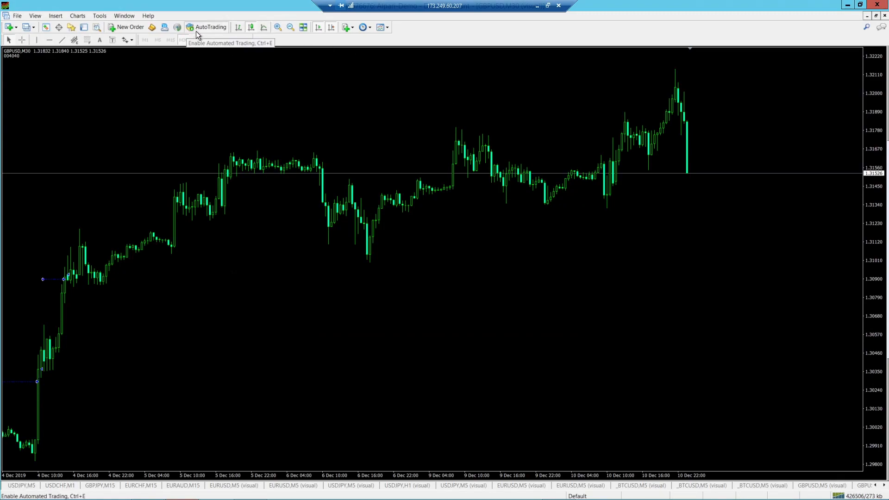
pyautogui.moveTo(247, 50)
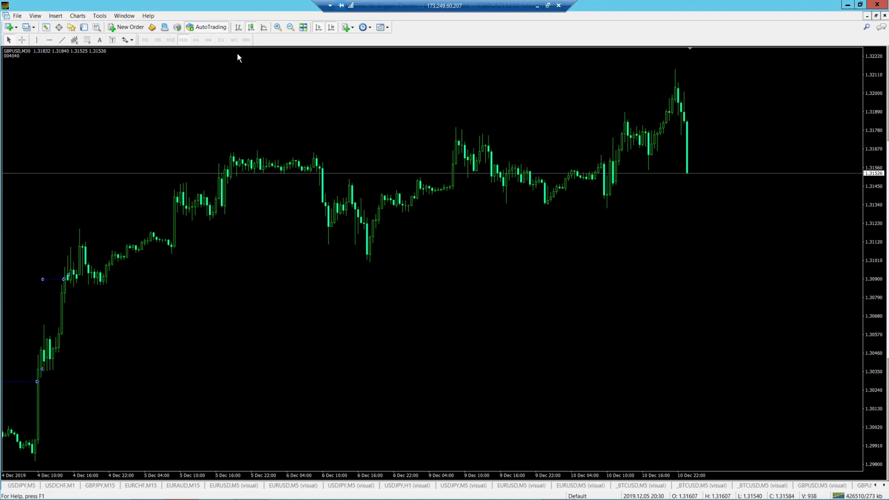
pyautogui.moveTo(326, 152)
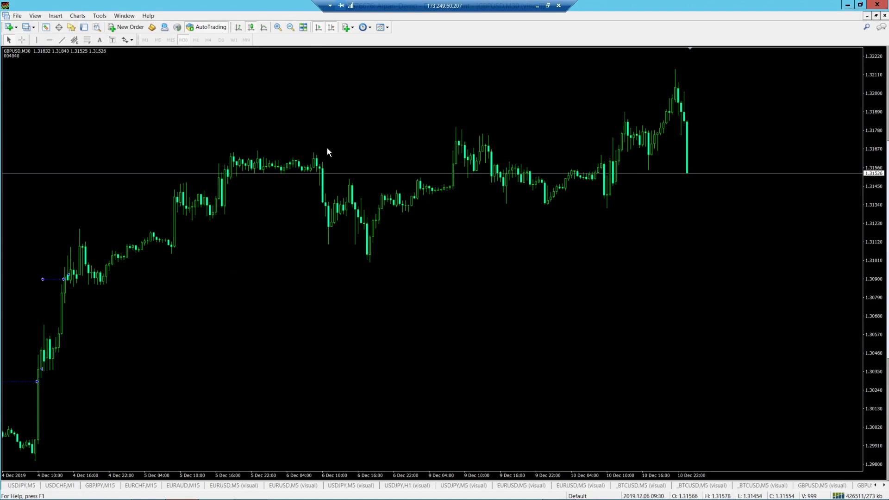
pyautogui.moveTo(35, 38)
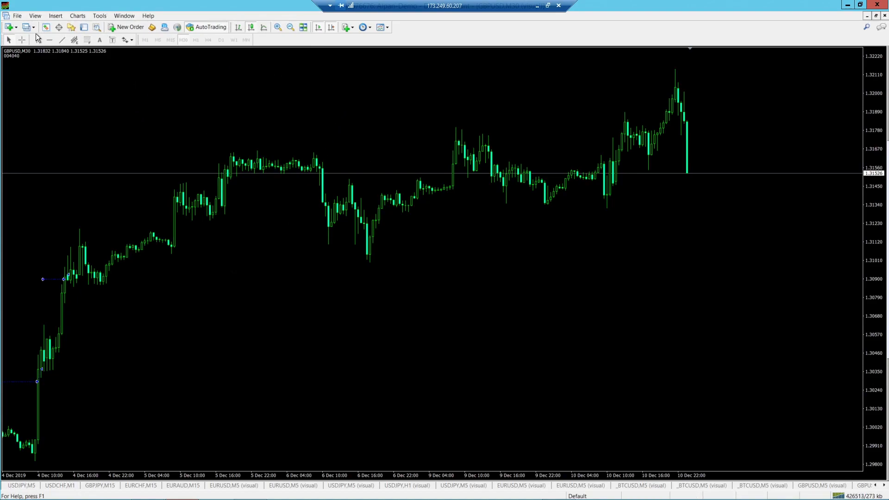
# Open MetaTrader 4's File menu.
pyautogui.click(17, 15)
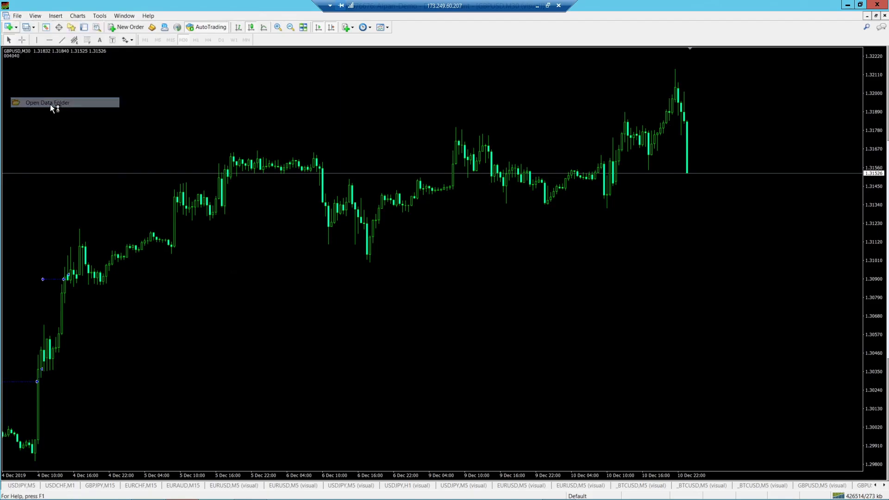
# Paste Hunter Scalper.ex4 into the data folder's MQL4\Experts folder and close Explorer.
pyautogui.click(47, 103)
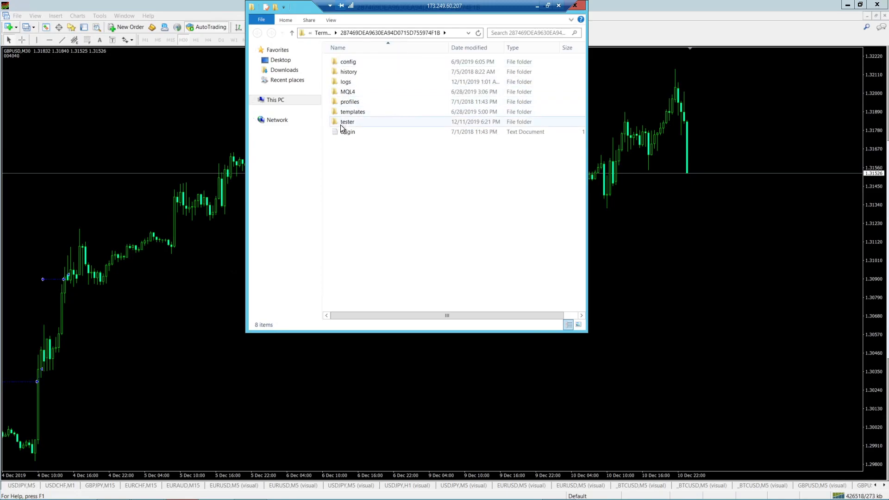
pyautogui.moveTo(348, 91)
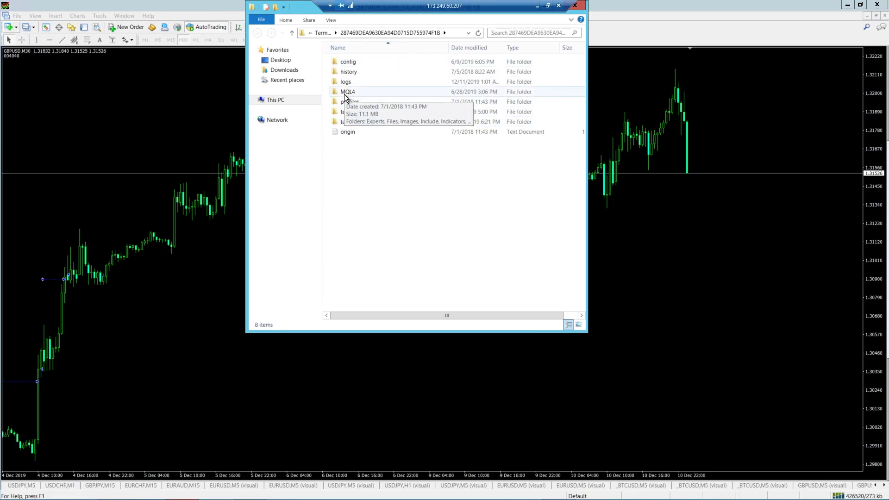
pyautogui.moveTo(351, 101)
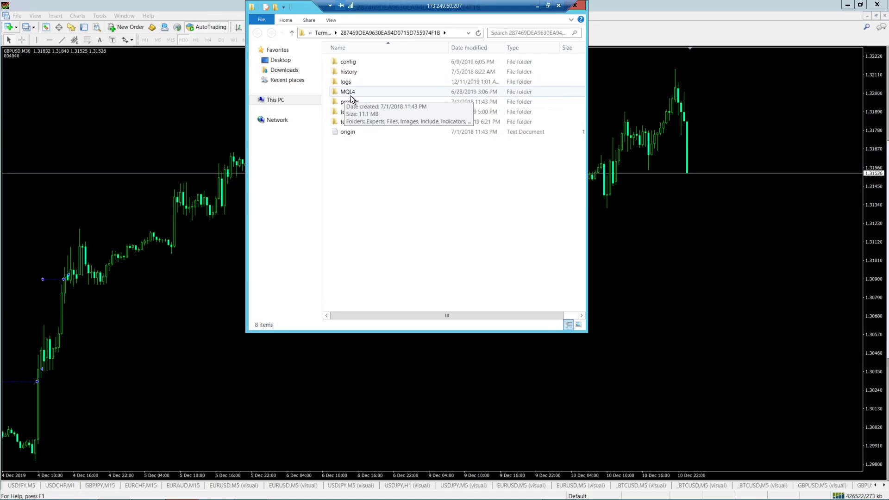
pyautogui.doubleClick(348, 91)
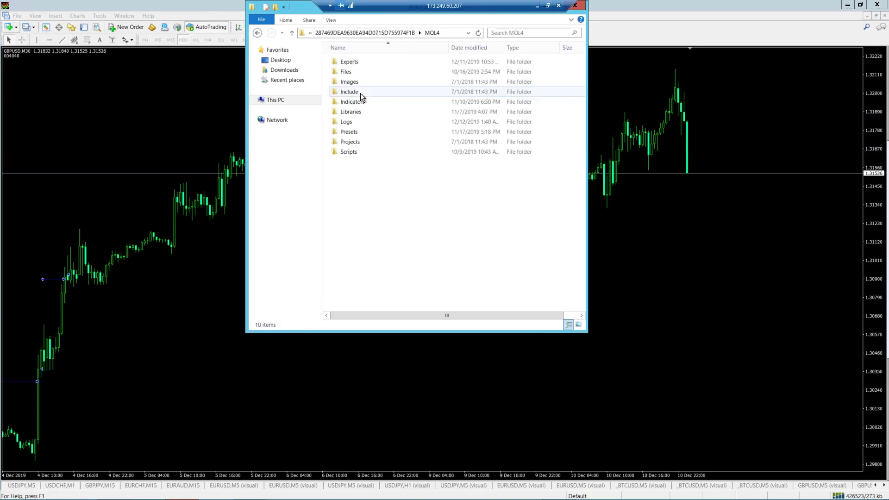
pyautogui.moveTo(349, 61)
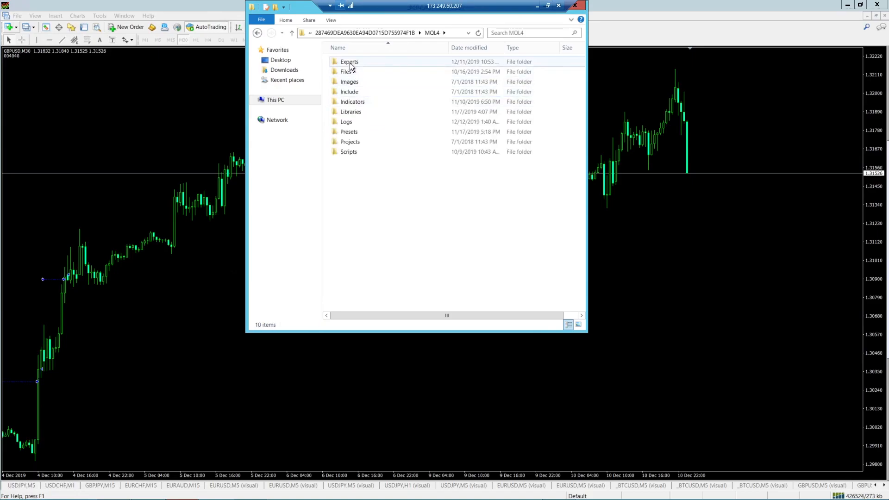
pyautogui.doubleClick(349, 61)
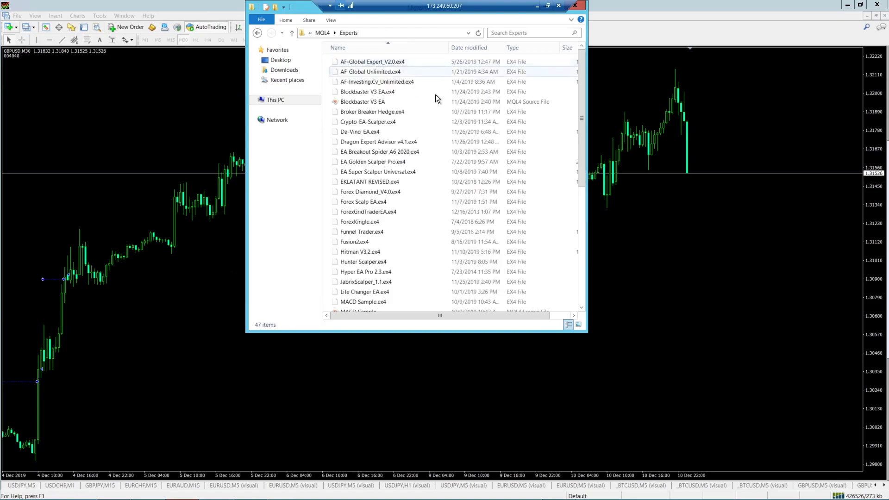
pyautogui.scroll(-3)
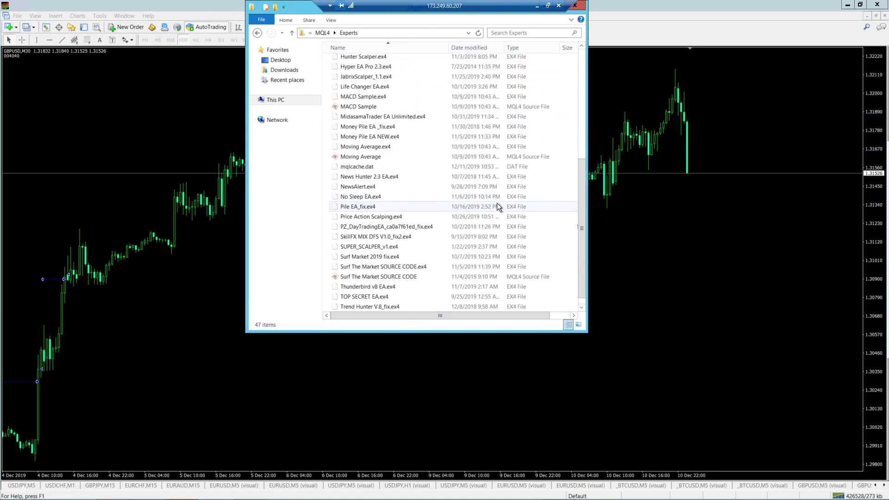
pyautogui.scroll(3)
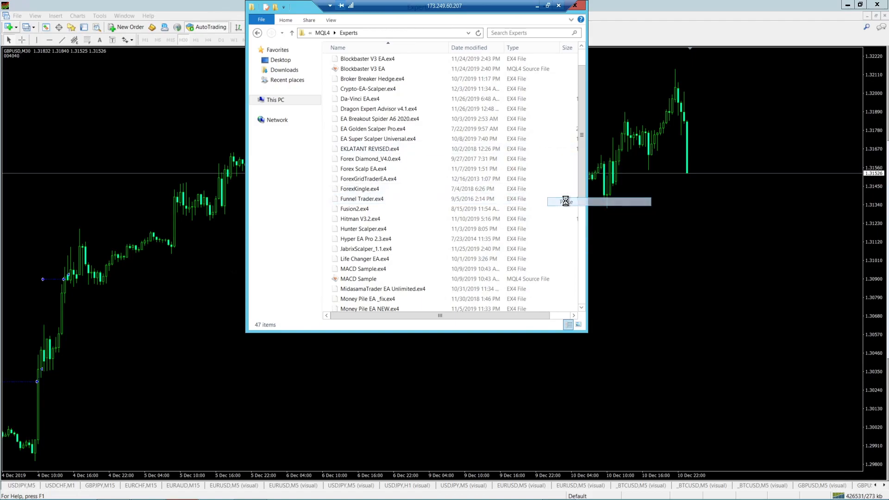
pyautogui.click(564, 202)
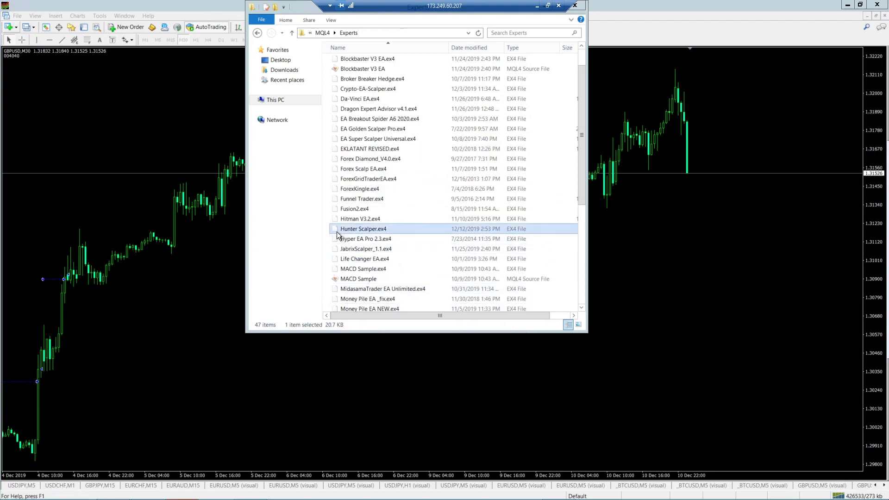
pyautogui.moveTo(374, 233)
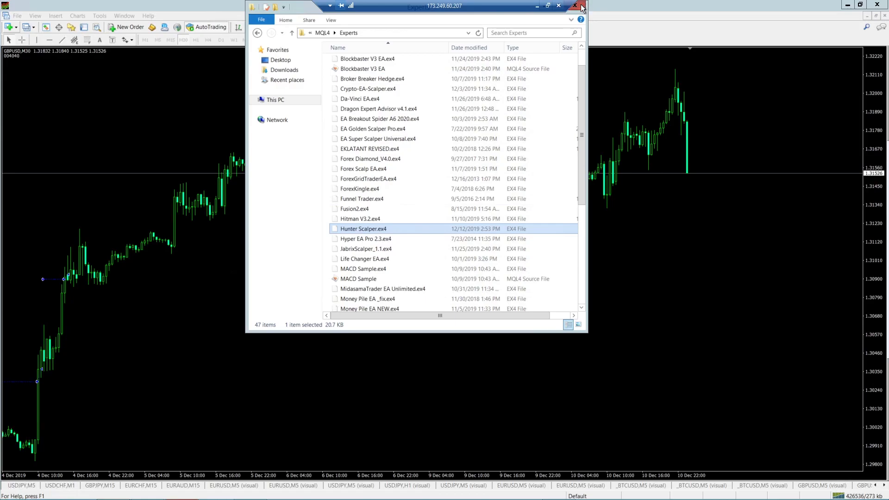
pyautogui.click(575, 5)
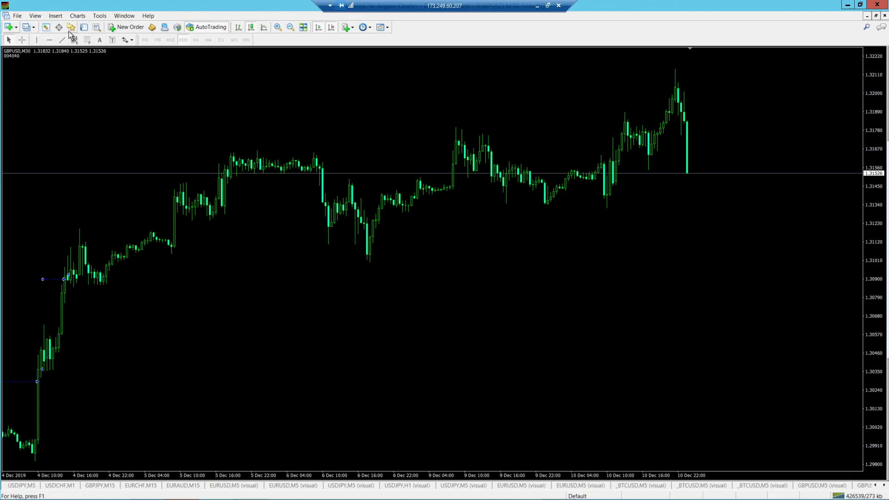
pyautogui.moveTo(70, 27)
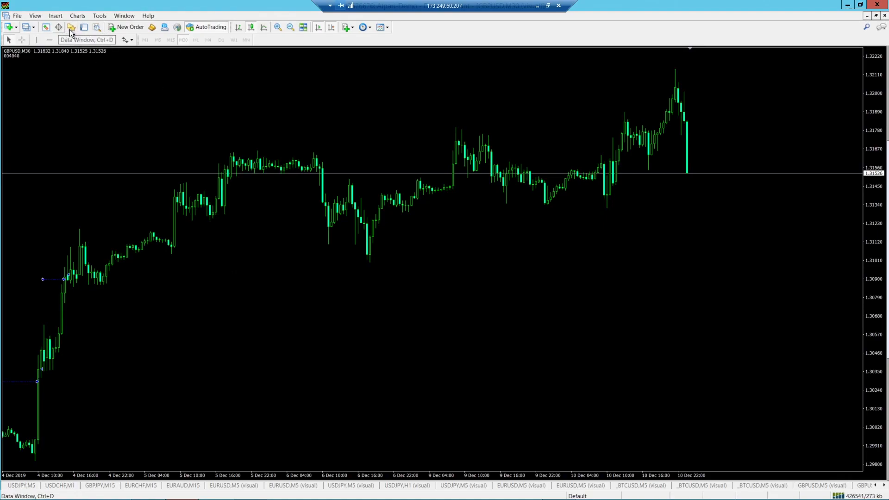
pyautogui.moveTo(71, 27)
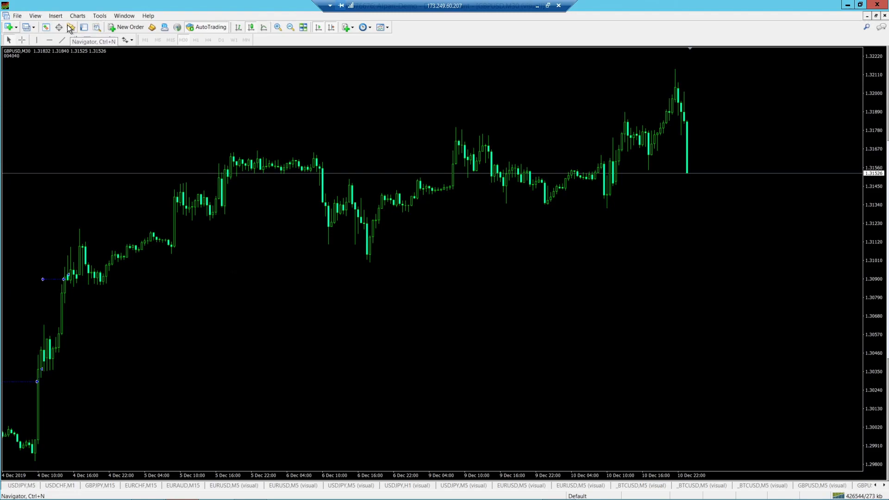
# In the Navigator, refresh and expand Expert Advisors, collapse Indicators, and locate Hunter Scalper.
pyautogui.click(70, 27)
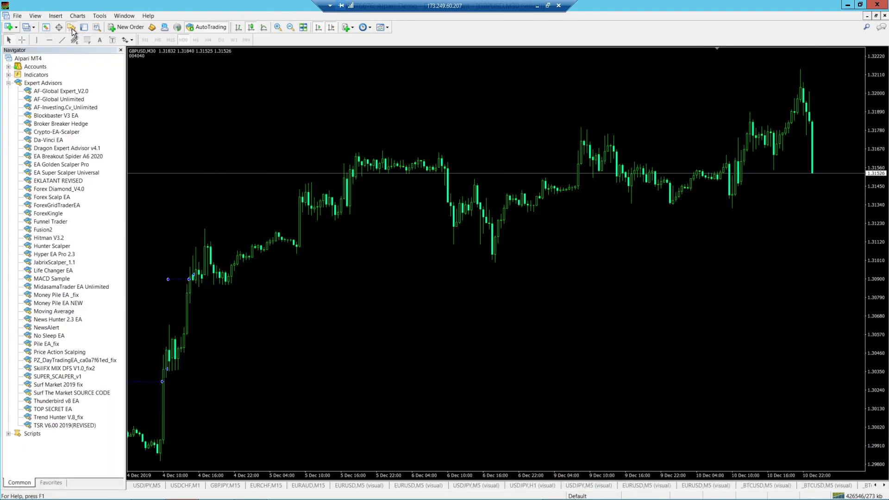
pyautogui.moveTo(92, 177)
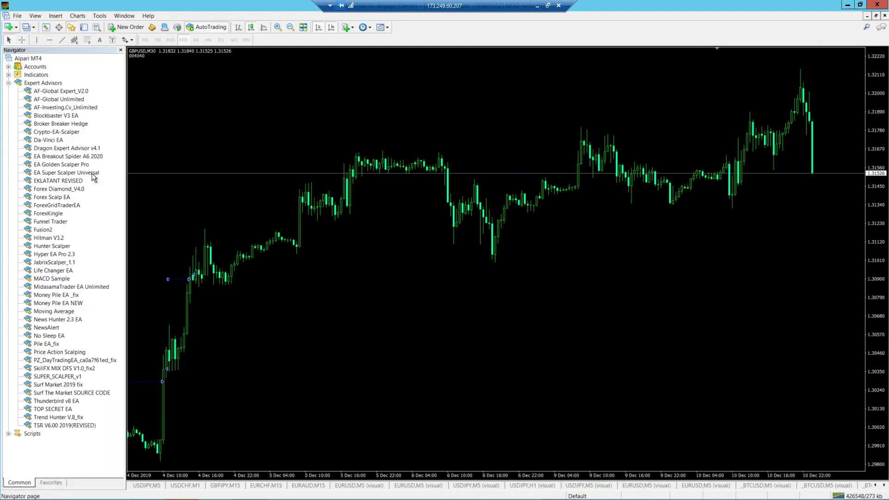
pyautogui.moveTo(38, 142)
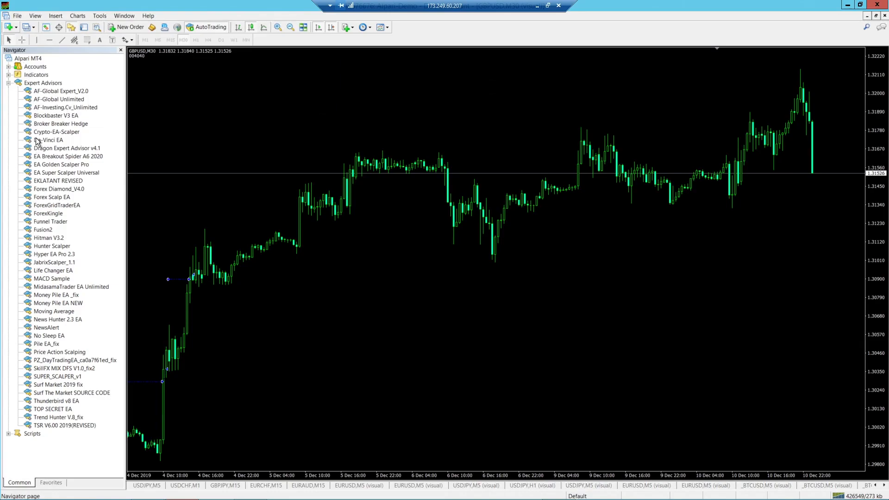
pyautogui.click(10, 83)
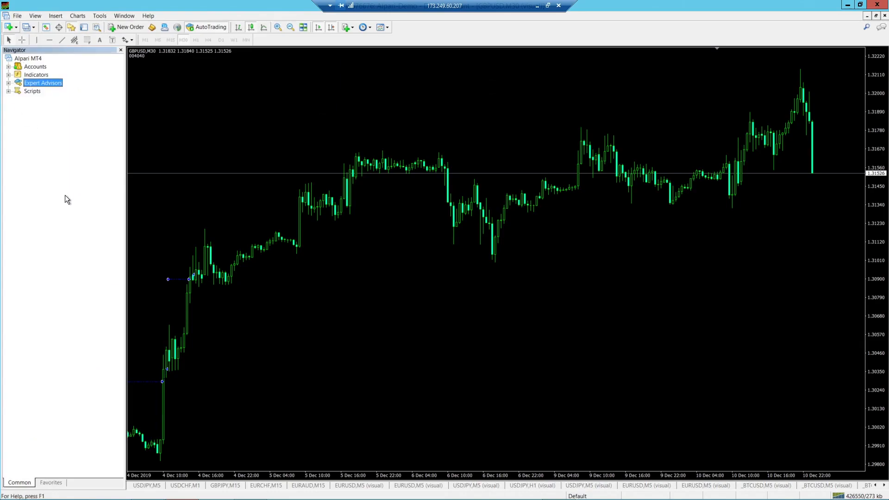
pyautogui.moveTo(8, 86)
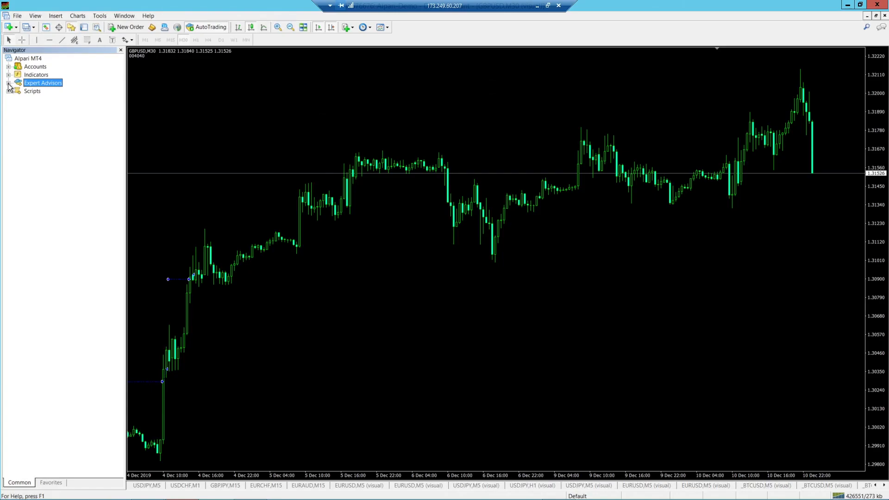
pyautogui.click(10, 83)
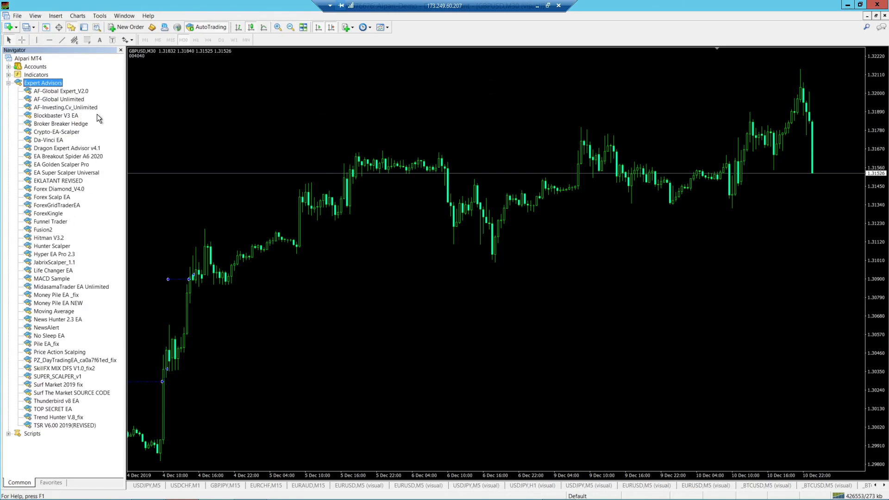
pyautogui.rightClick(55, 115)
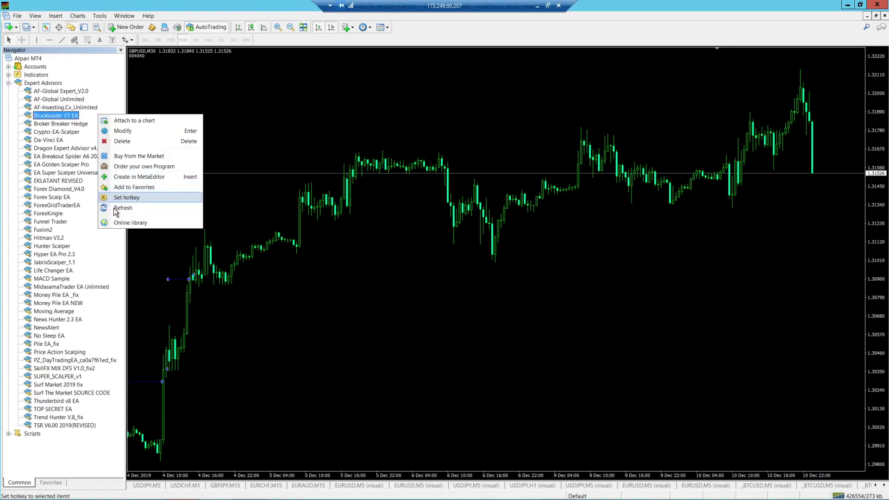
pyautogui.click(116, 213)
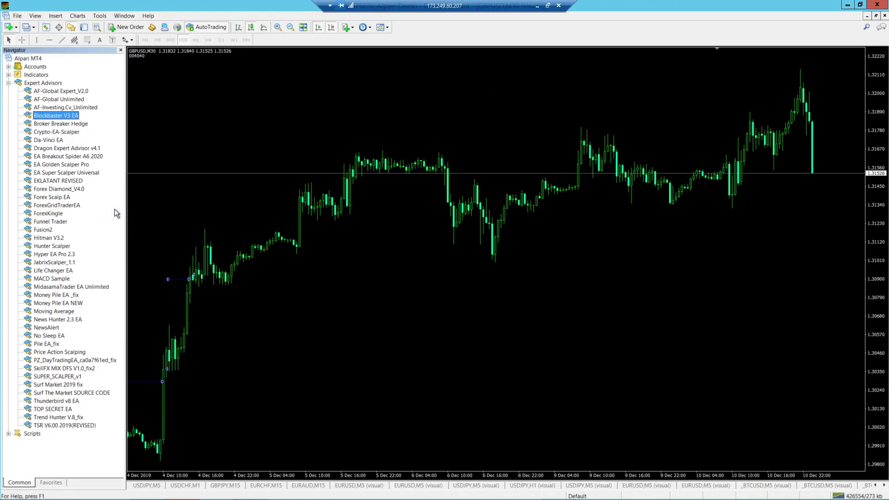
pyautogui.moveTo(61, 190)
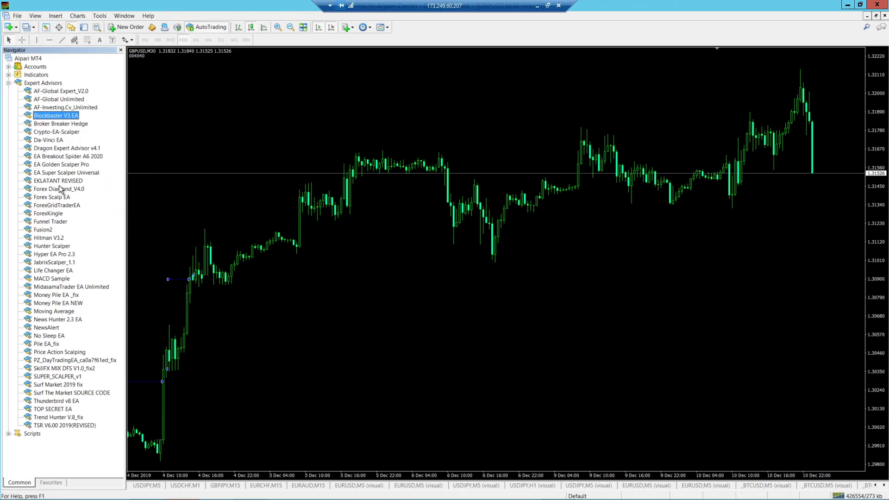
pyautogui.click(51, 246)
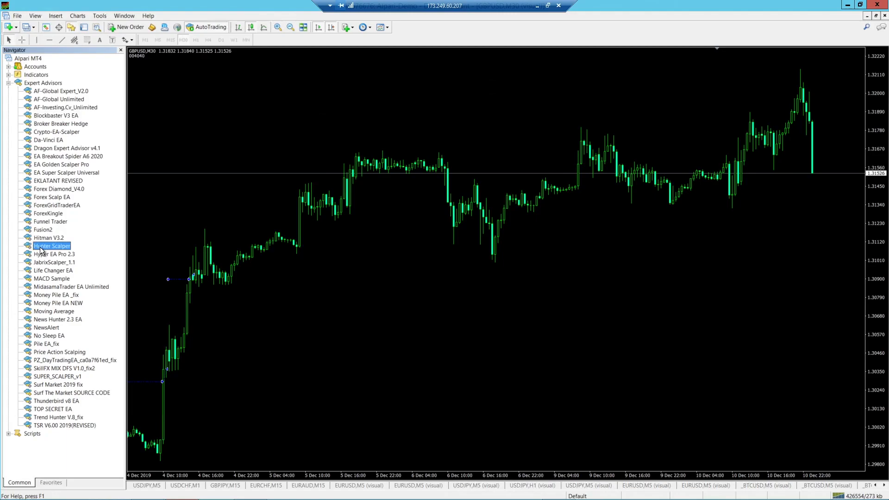
pyautogui.moveTo(56, 253)
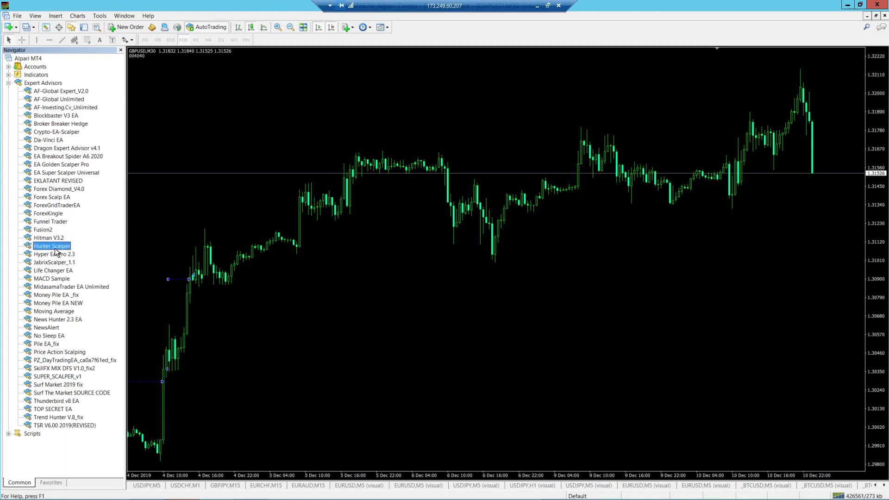
pyautogui.moveTo(10, 83)
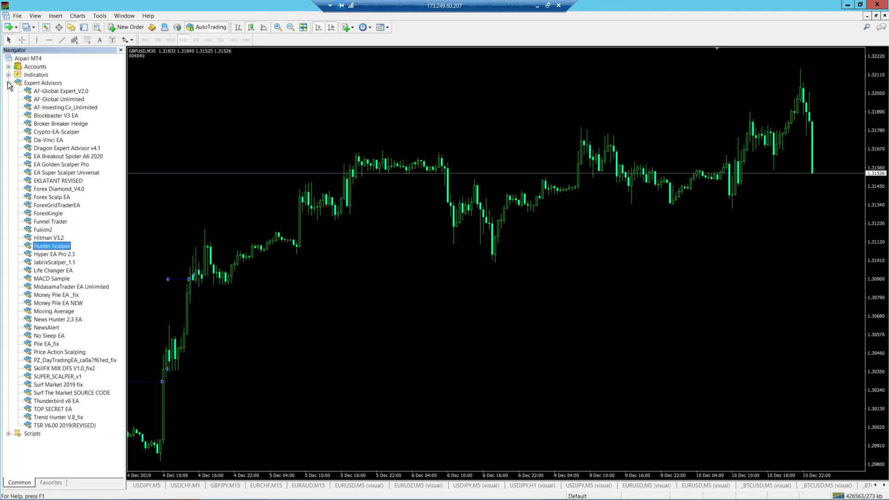
pyautogui.click(18, 74)
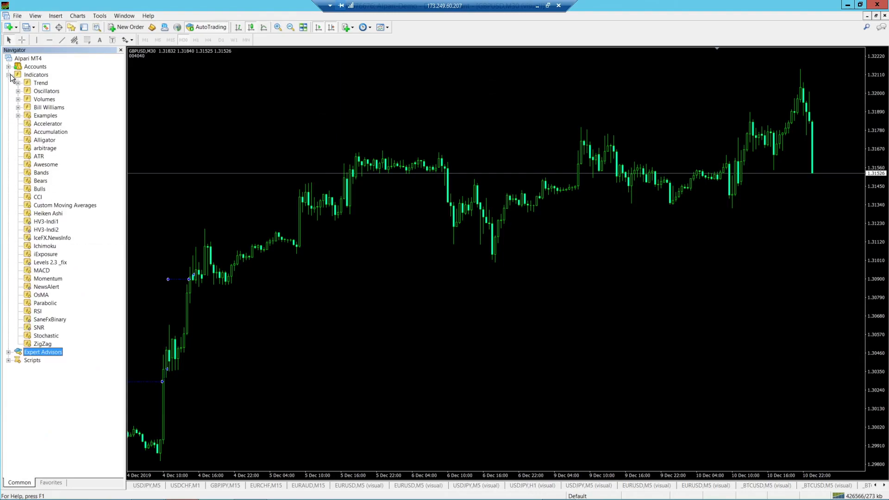
pyautogui.click(10, 74)
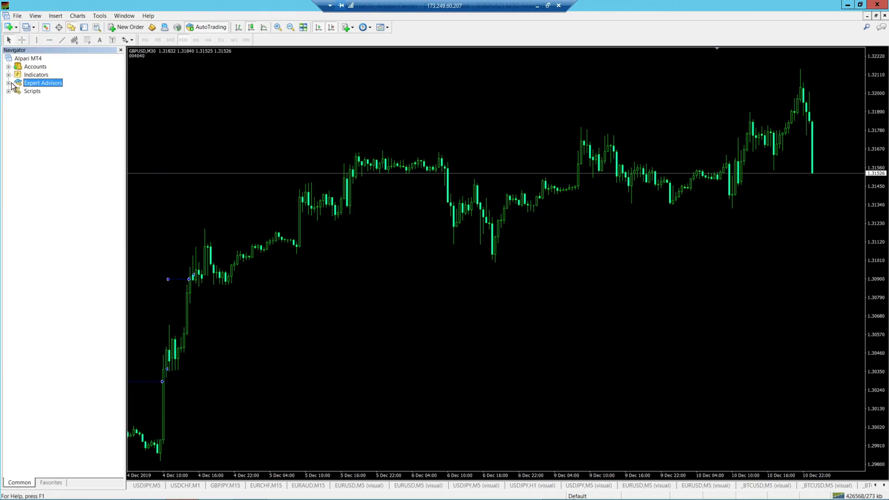
pyautogui.click(8, 83)
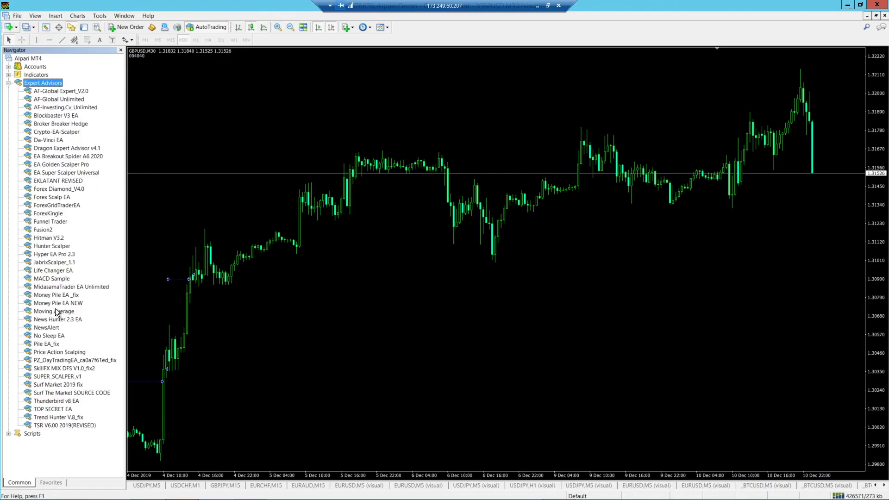
pyautogui.moveTo(93, 270)
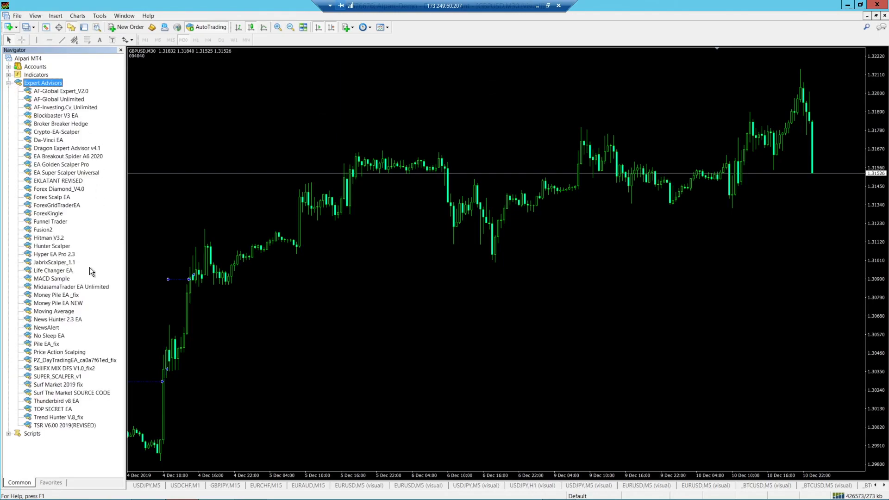
pyautogui.moveTo(235, 177)
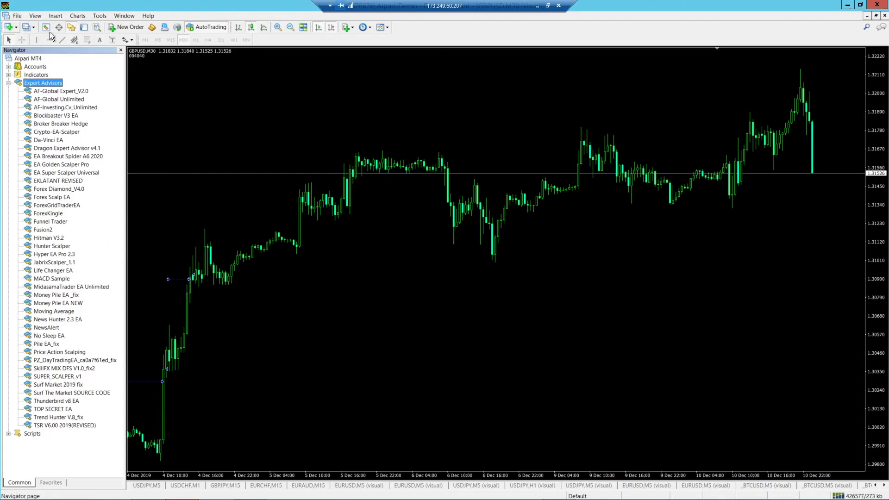
pyautogui.moveTo(45, 27)
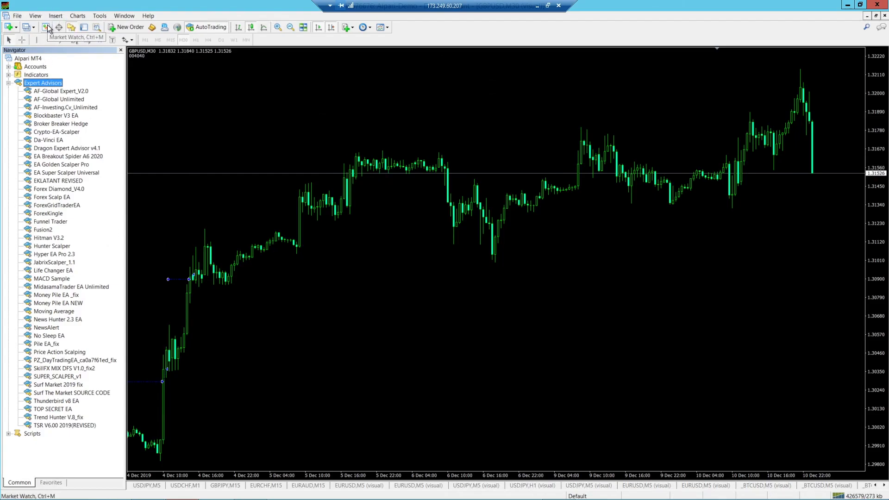
# Open a EURUSD candlestick chart via Market Watch's Chart Window, then scroll the Navigator list.
pyautogui.click(47, 27)
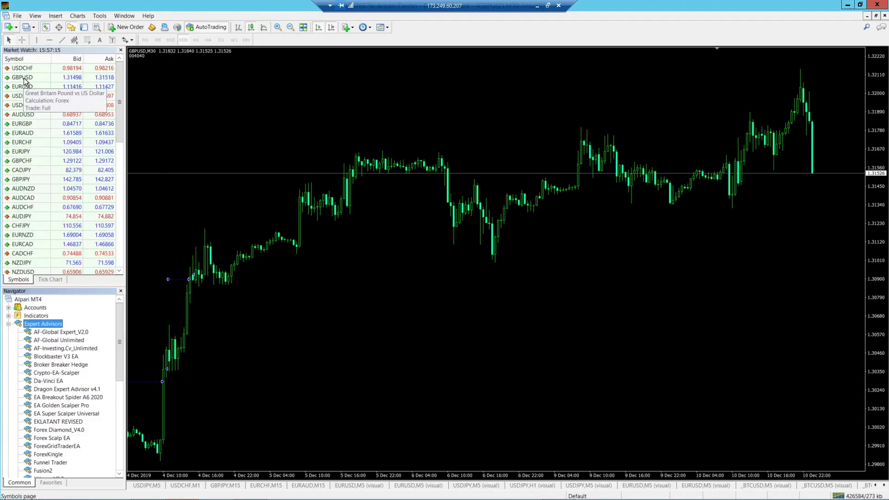
pyautogui.rightClick(22, 86)
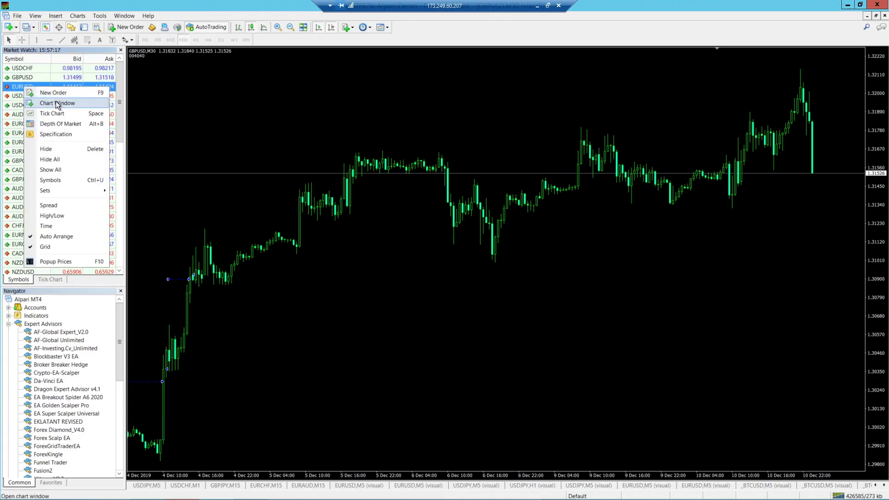
pyautogui.click(56, 103)
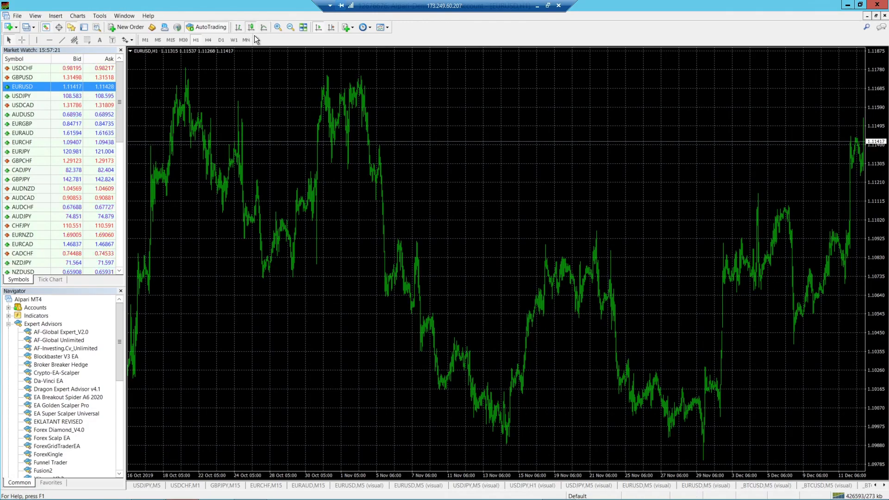
pyautogui.click(278, 28)
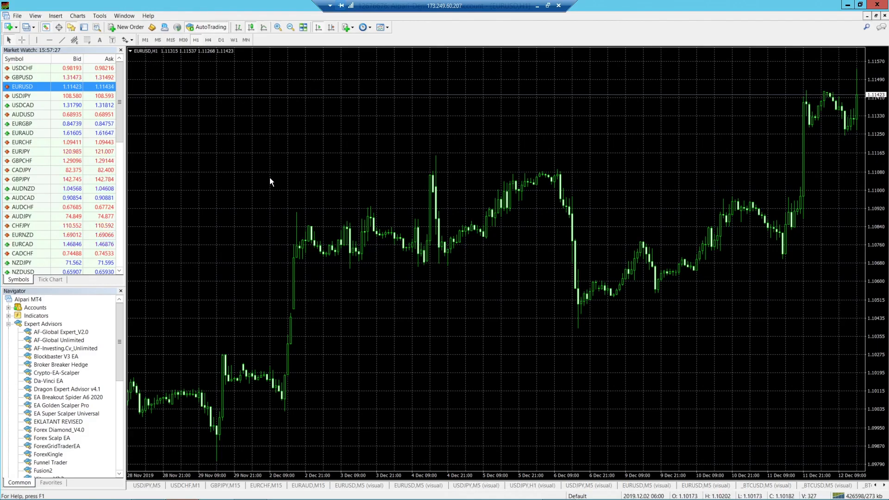
pyautogui.moveTo(149, 300)
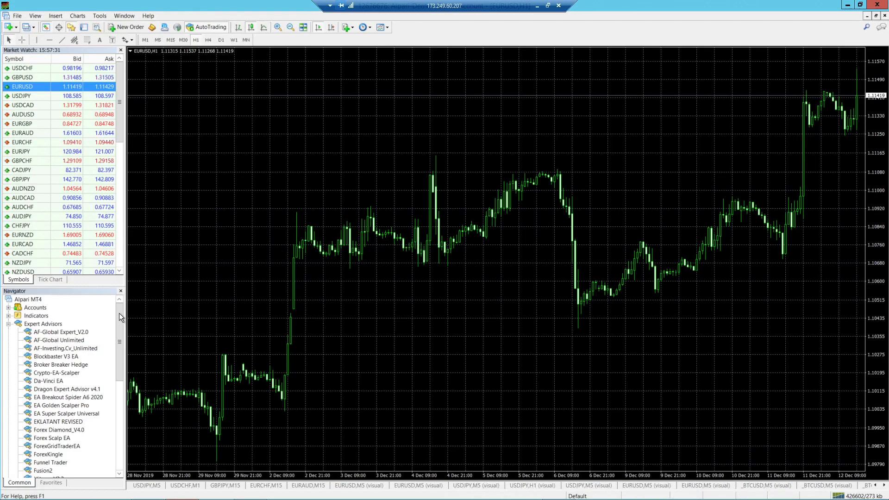
pyautogui.scroll(-3)
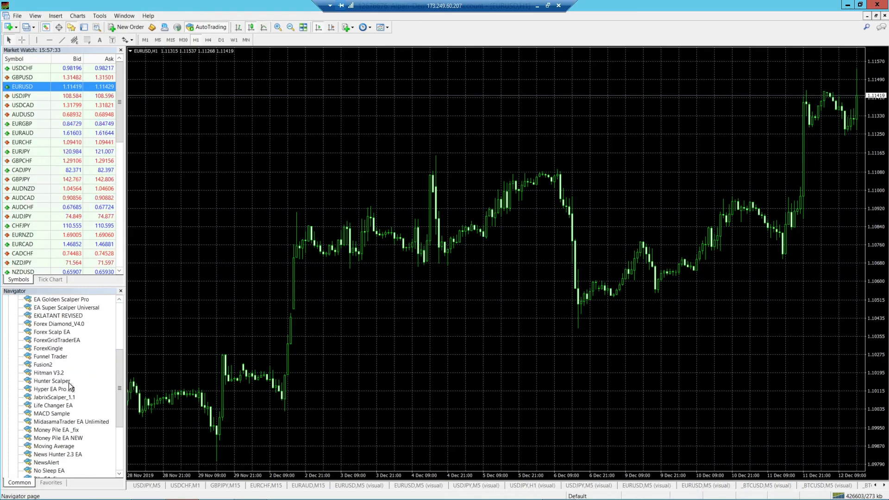
pyautogui.click(52, 381)
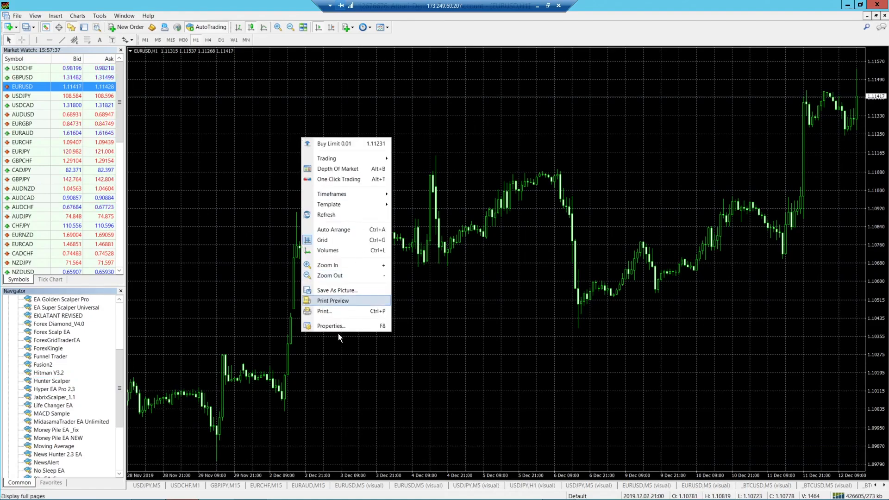
# Open the EURUSD H1 chart properties and turn on the ask price line.
pyautogui.rightClick(480, 156)
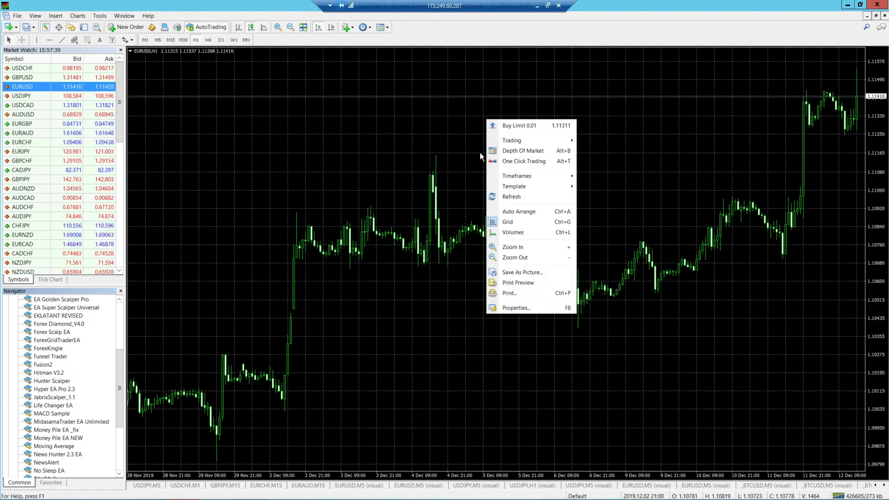
pyautogui.click(515, 308)
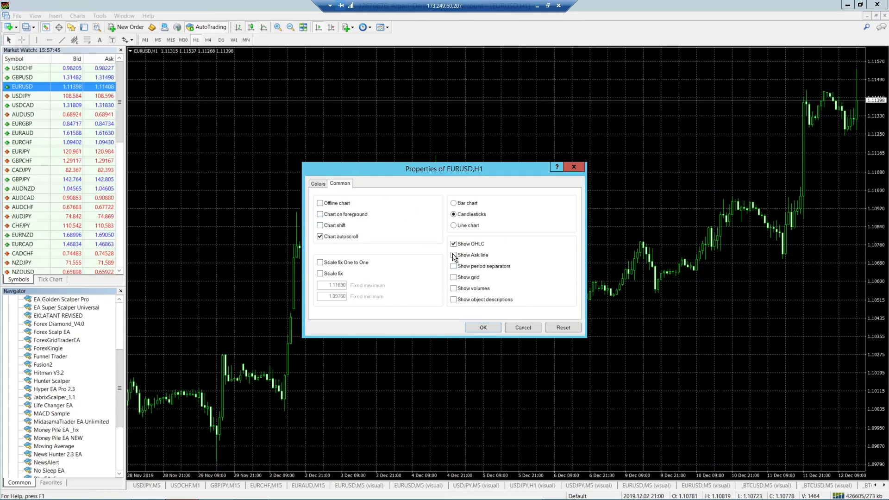
pyautogui.click(454, 255)
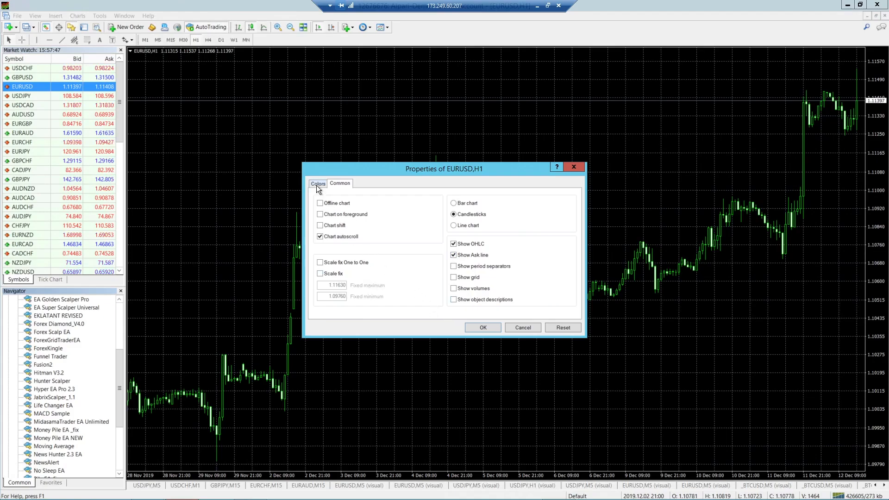
pyautogui.click(319, 183)
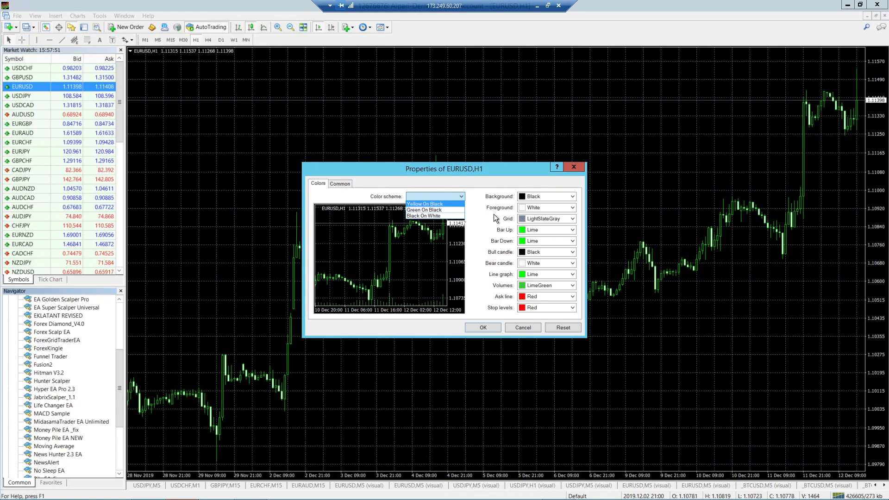
pyautogui.moveTo(522, 198)
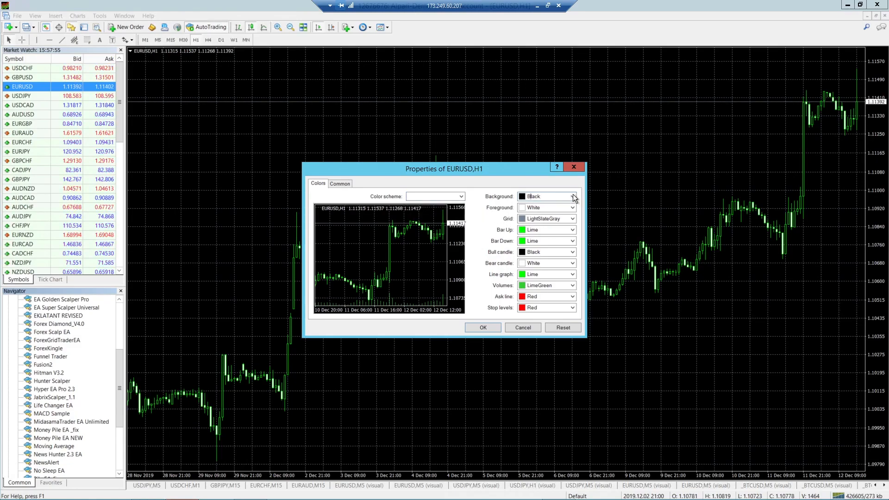
# Set a white background, Chartreuse bull candles, Red bear candles and black bars, then apply.
pyautogui.click(572, 196)
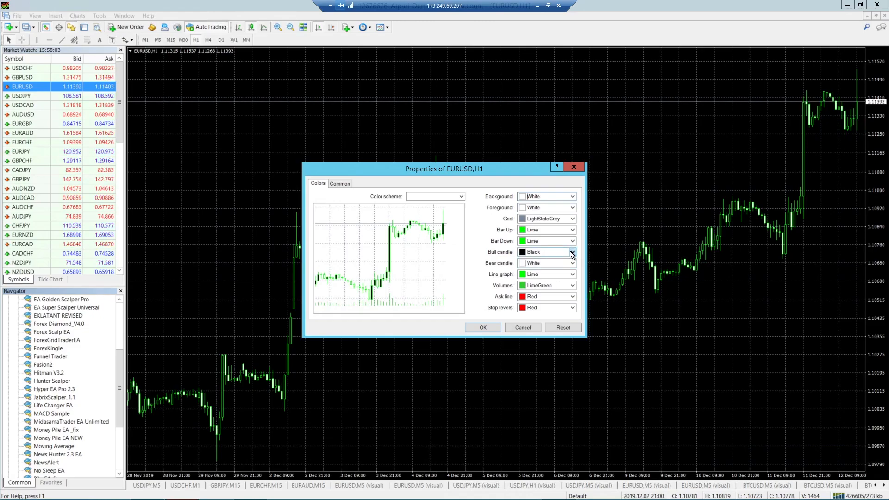
pyautogui.click(571, 263)
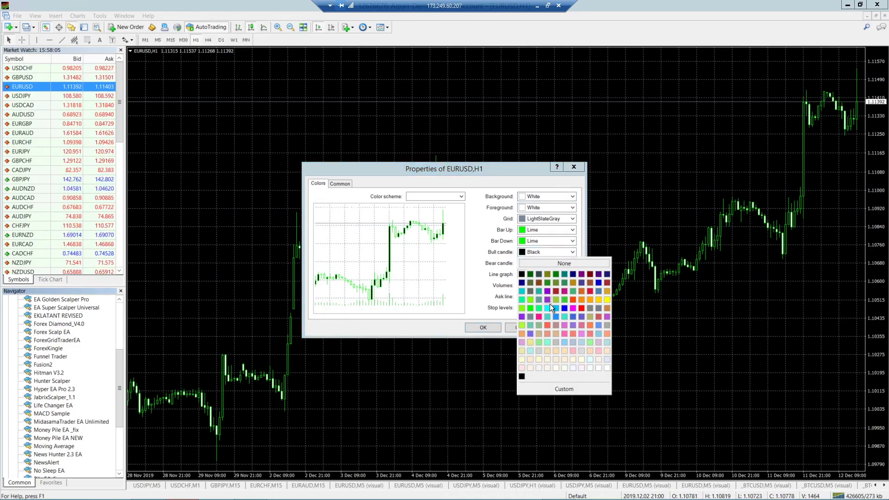
pyautogui.moveTo(523, 310)
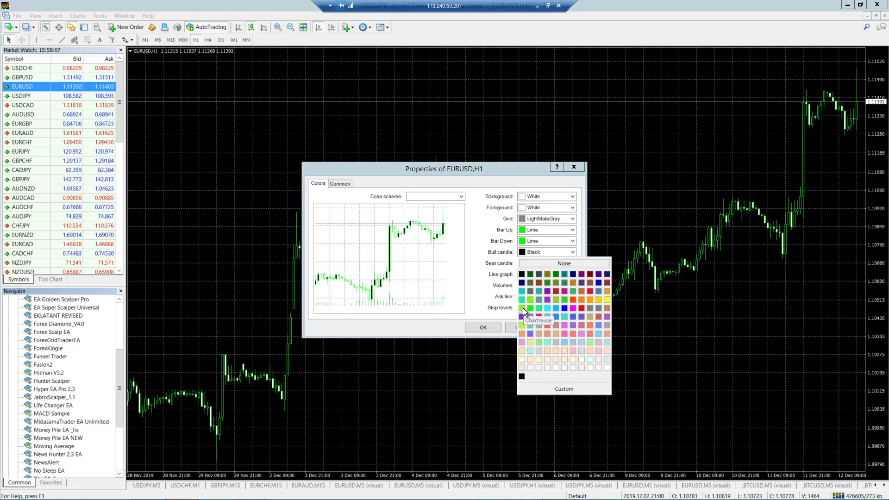
pyautogui.click(522, 308)
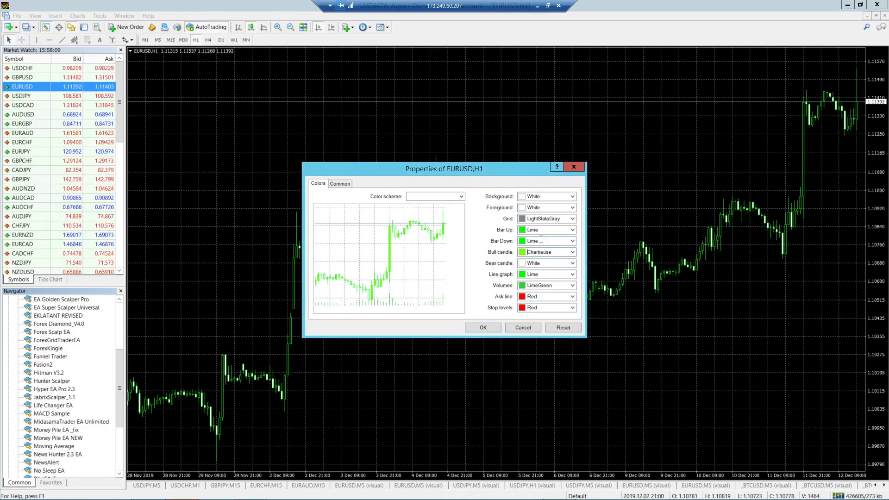
pyautogui.click(572, 274)
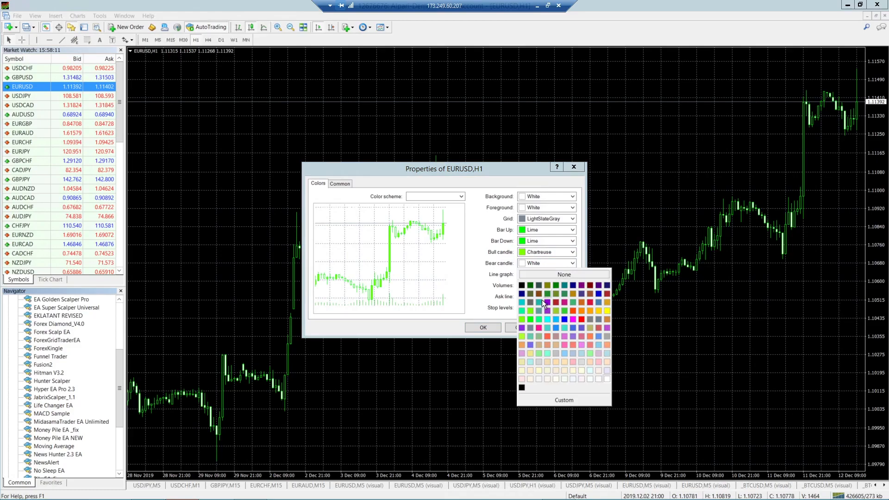
pyautogui.click(556, 301)
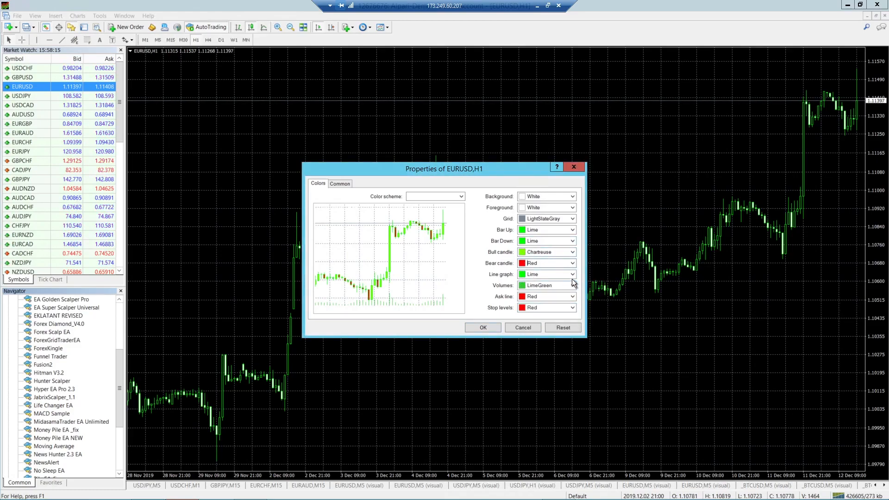
pyautogui.moveTo(561, 238)
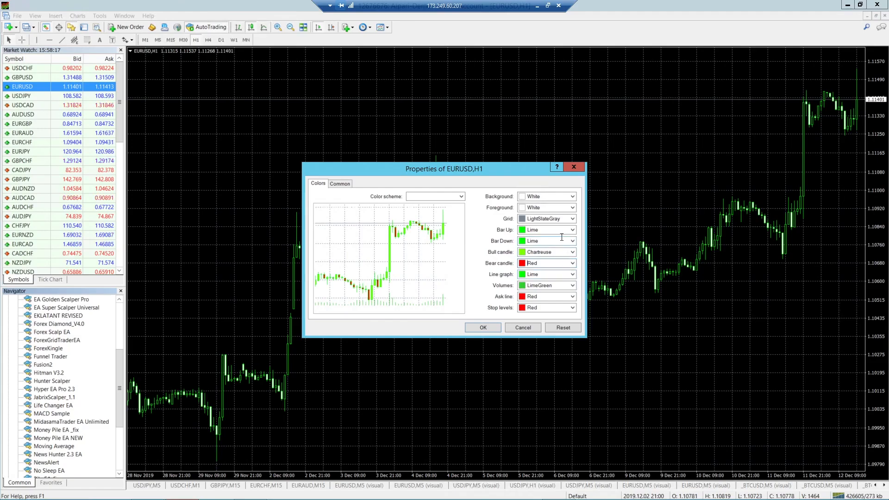
pyautogui.click(571, 241)
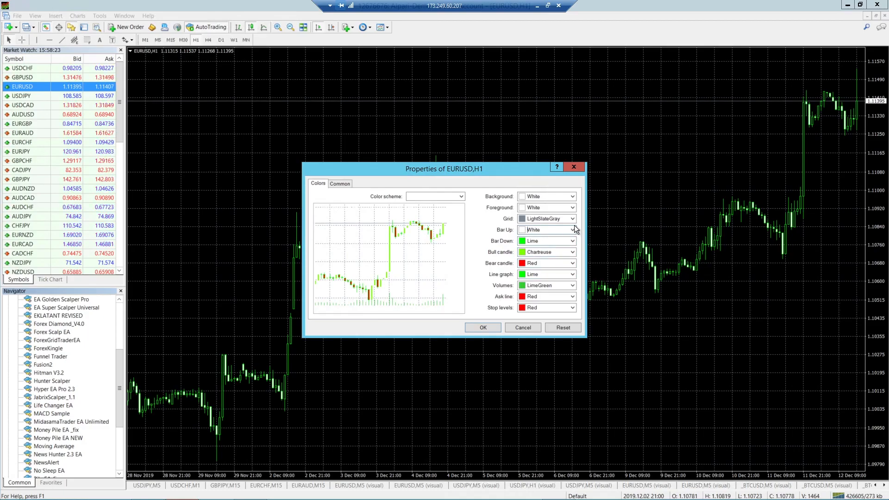
pyautogui.click(571, 252)
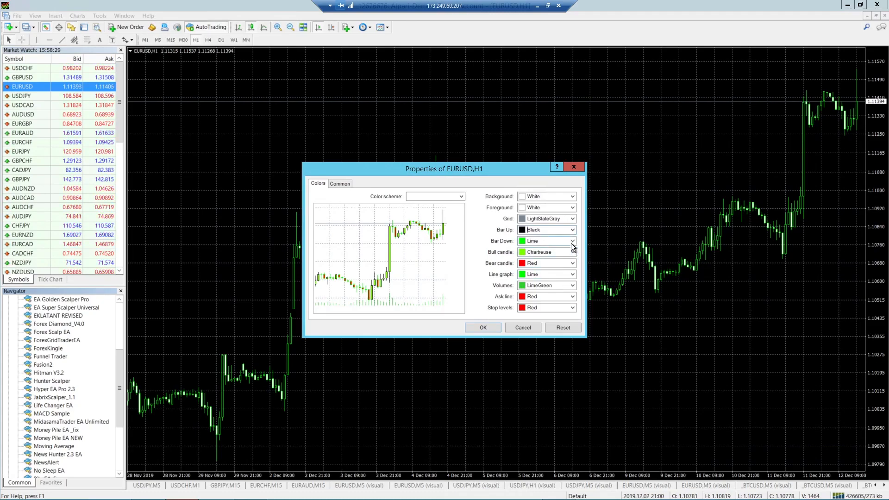
pyautogui.click(572, 252)
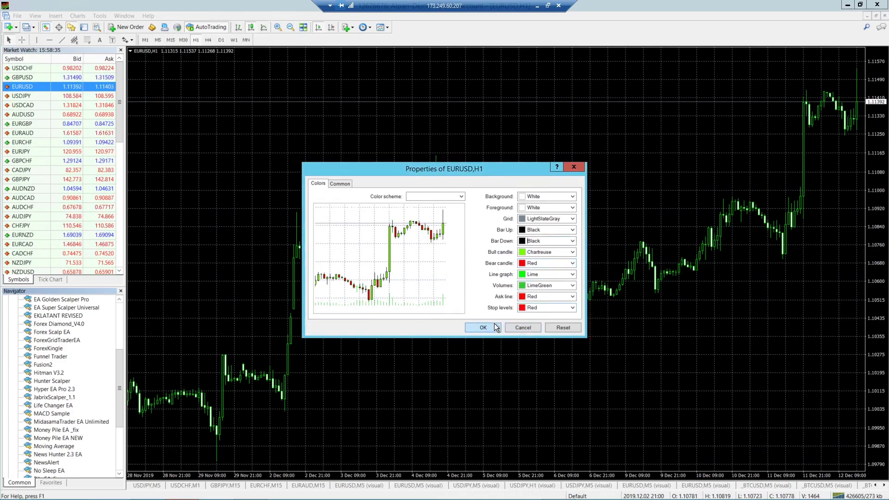
pyautogui.click(483, 327)
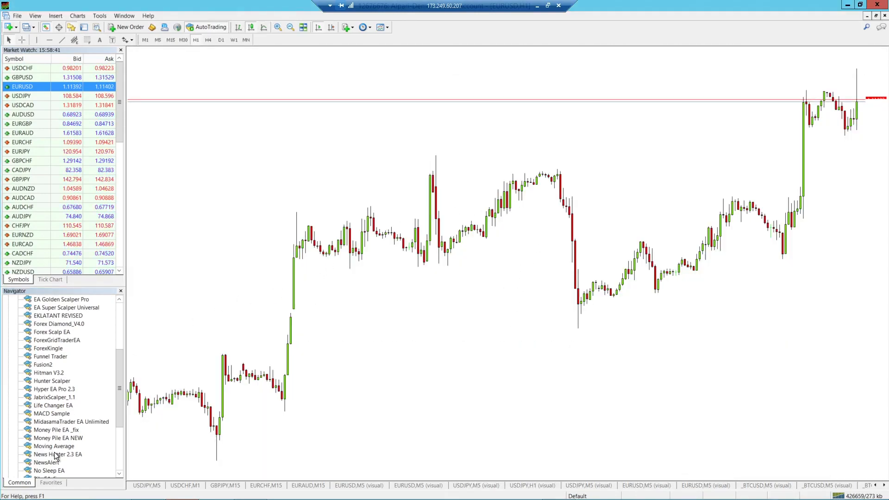
pyautogui.moveTo(108, 416)
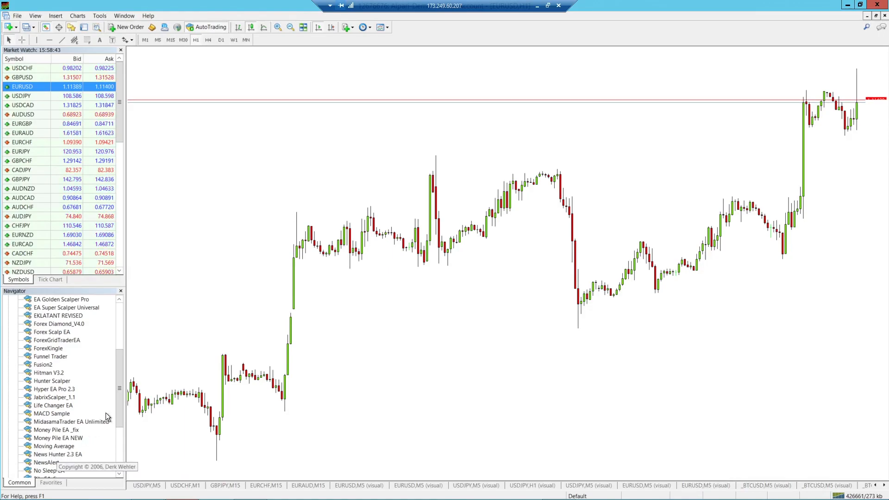
# Select Hunter Scalper under Expert Advisors and double-click it to attach.
pyautogui.click(53, 381)
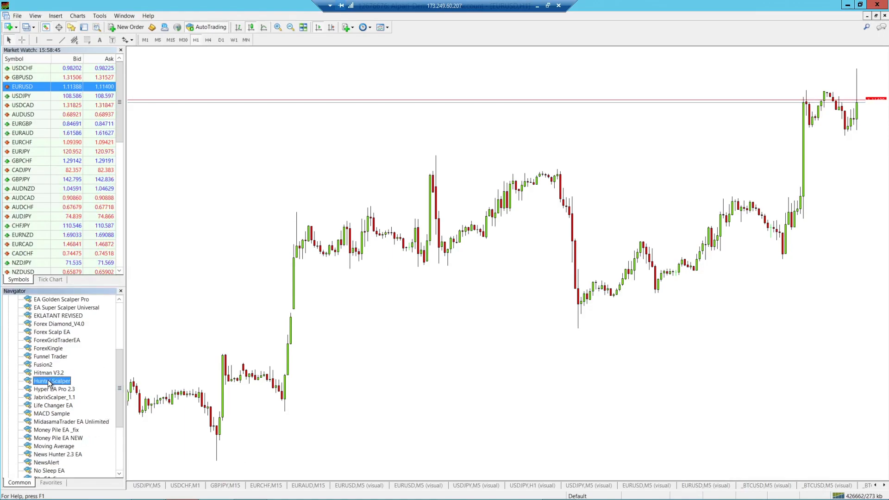
pyautogui.moveTo(202, 346)
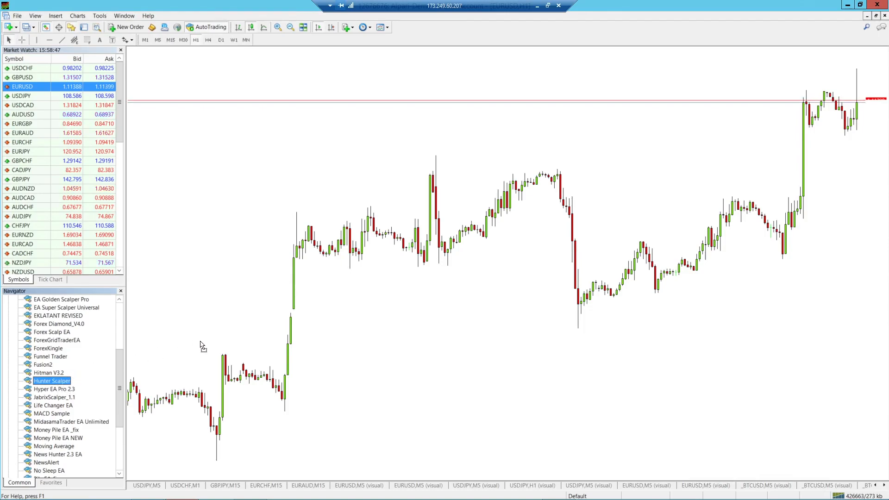
pyautogui.doubleClick(52, 381)
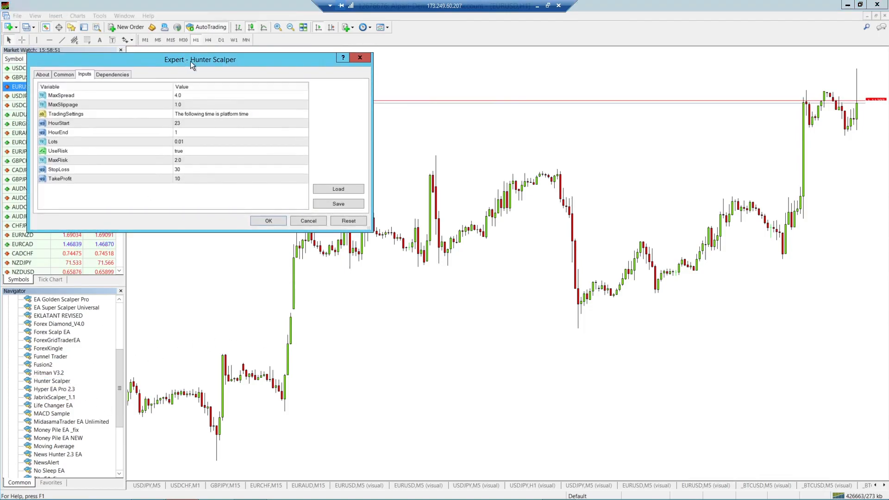
# Allow Signals settings modification in Common, review About and Inputs, and confirm Hunter Scalper.
pyautogui.moveTo(199, 58); pyautogui.dragTo(342, 81)
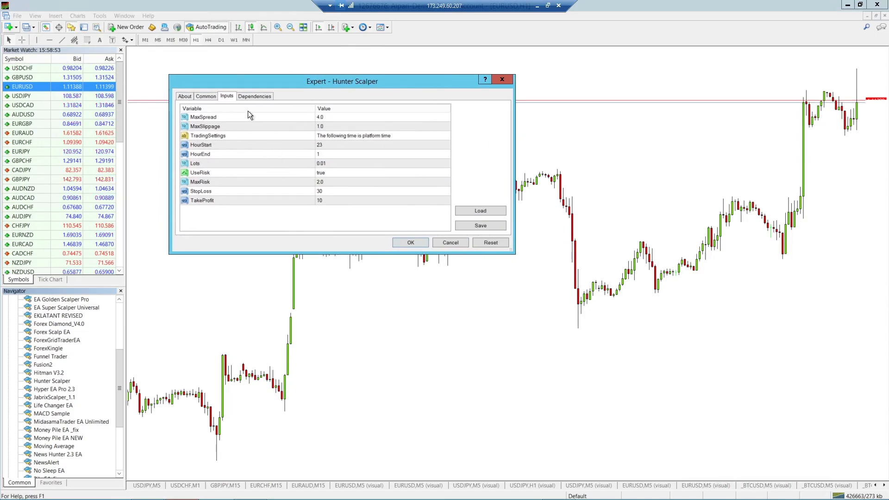
pyautogui.click(185, 96)
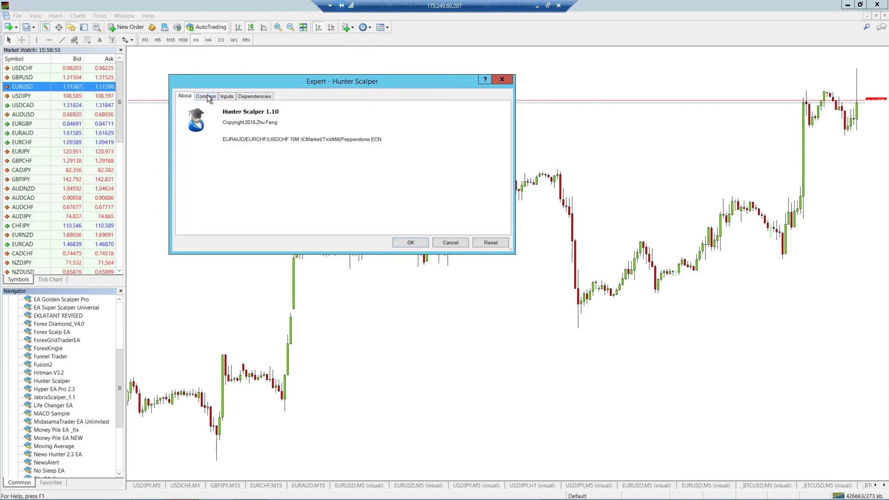
pyautogui.click(205, 96)
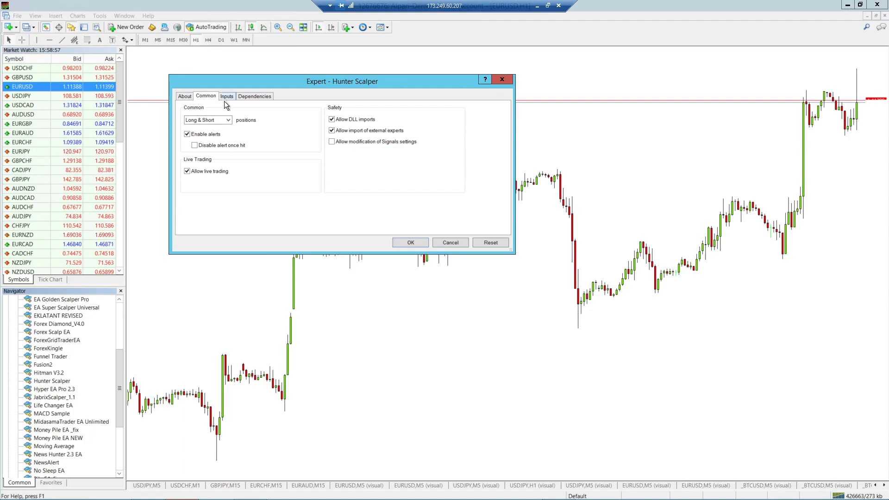
pyautogui.click(331, 142)
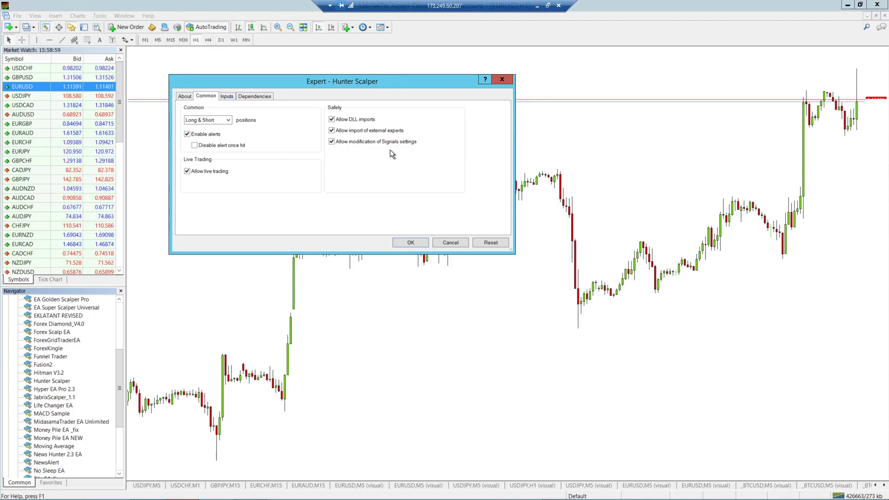
pyautogui.click(227, 96)
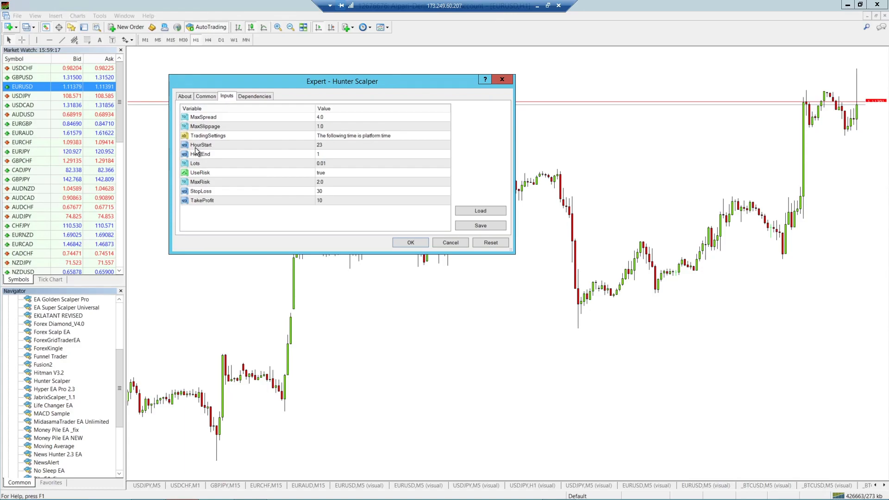
pyautogui.moveTo(317, 167)
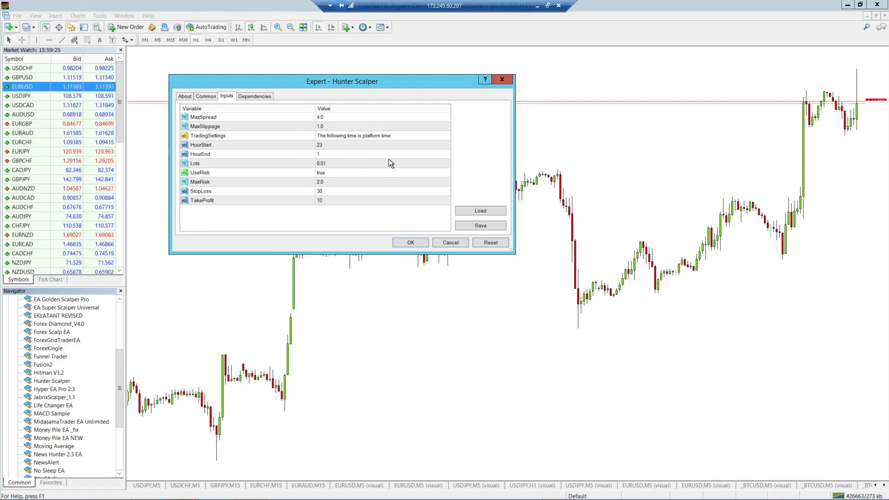
pyautogui.moveTo(411, 242)
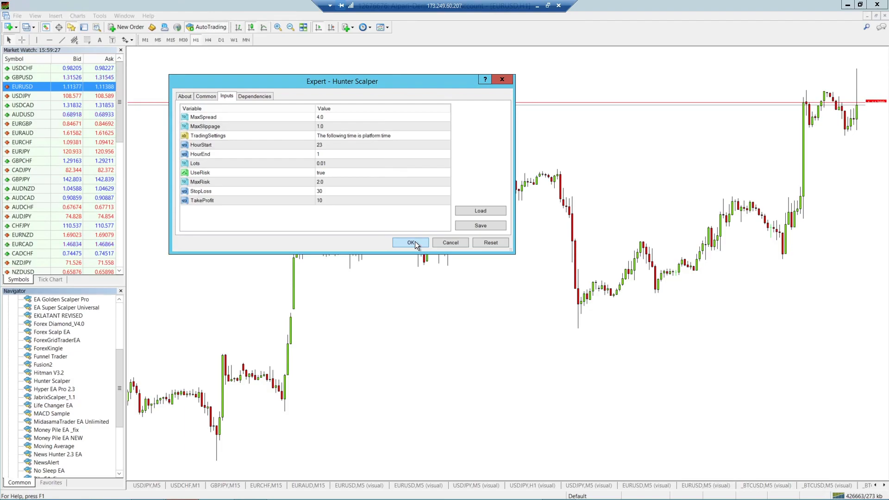
pyautogui.click(411, 243)
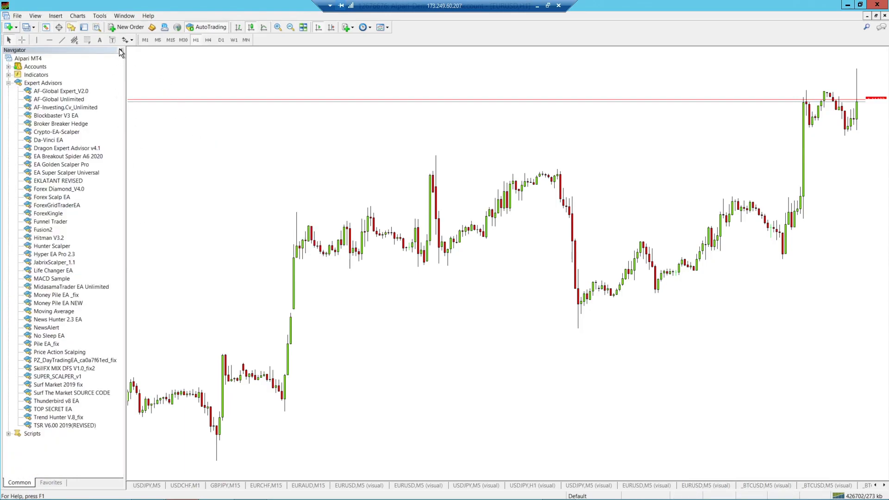
# Close the Navigator side panel so the chart fills the window.
pyautogui.click(119, 51)
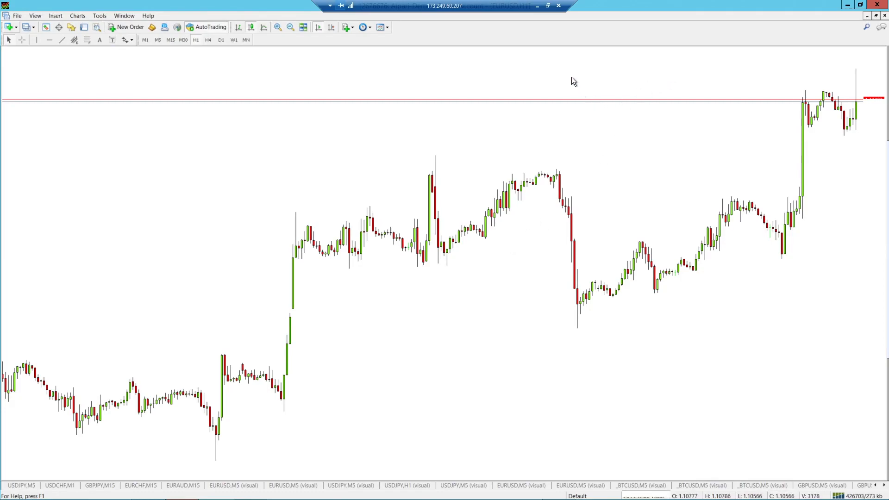
pyautogui.moveTo(537, 173)
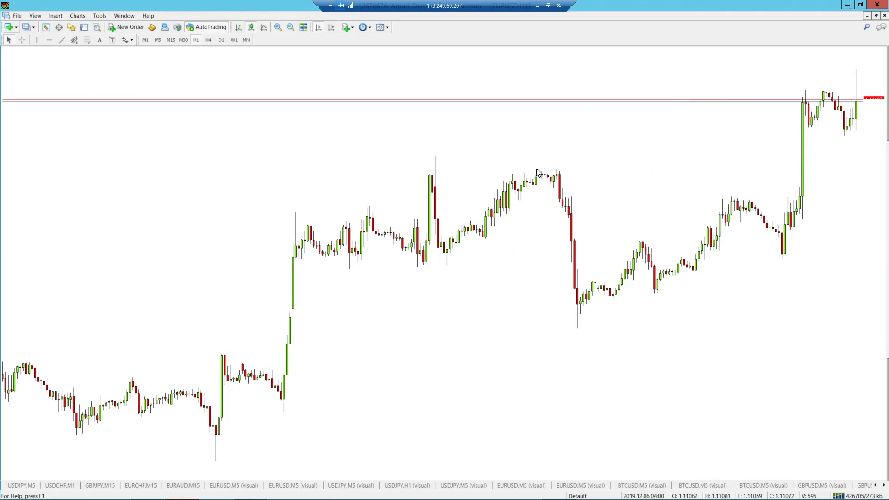
# Apply the Green On Black colour scheme in the chart's colour properties.
pyautogui.rightClick(538, 173)
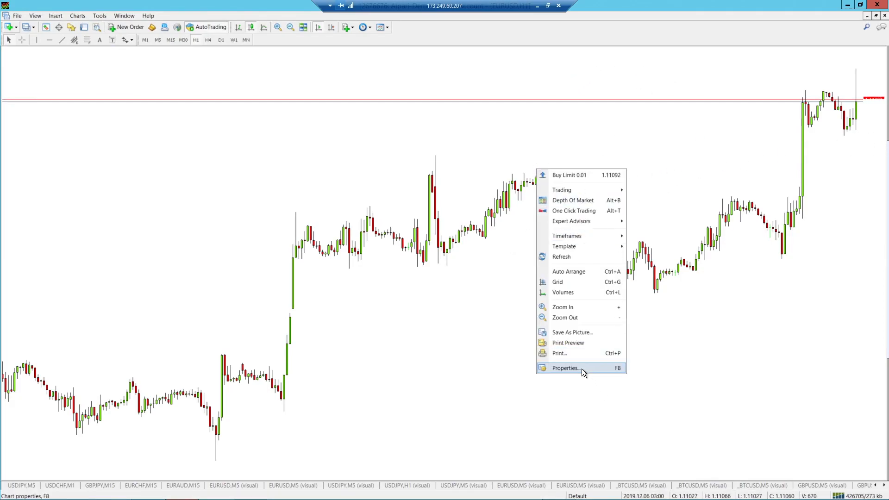
pyautogui.click(565, 367)
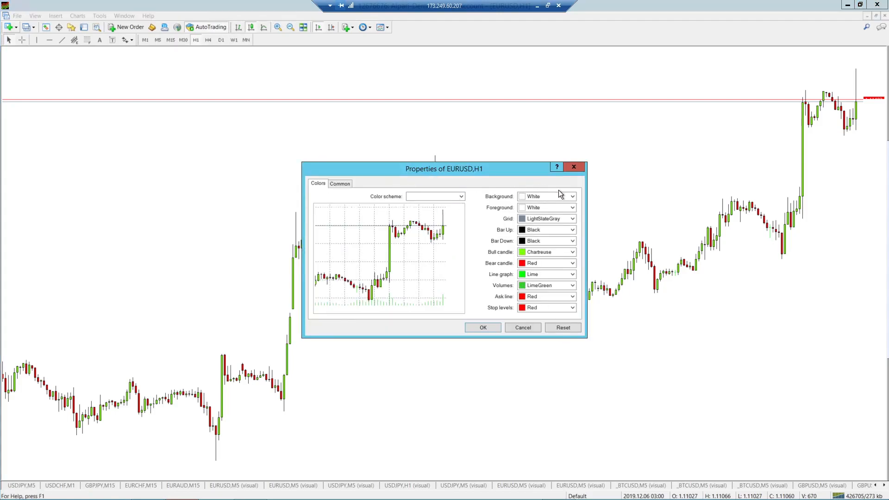
pyautogui.click(572, 207)
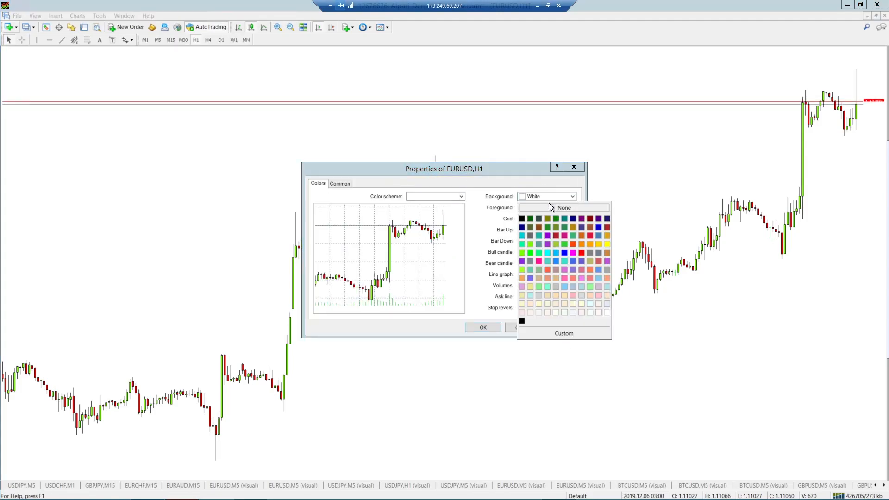
pyautogui.click(461, 197)
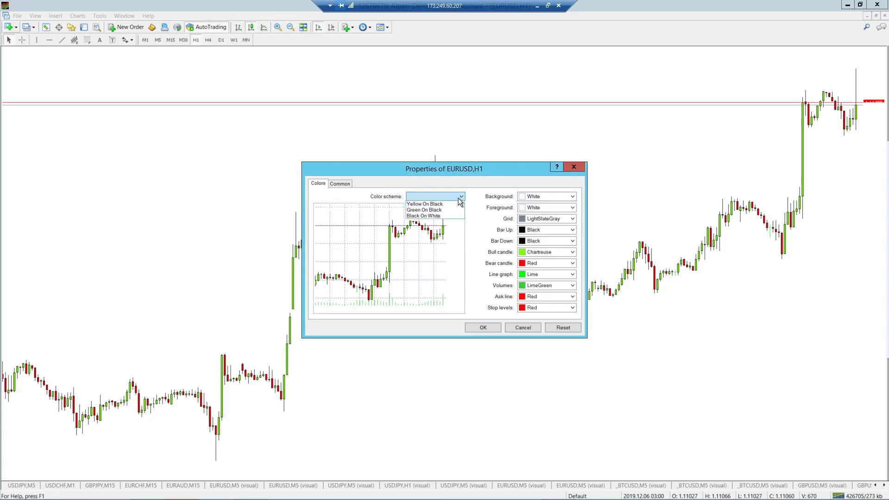
pyautogui.click(424, 210)
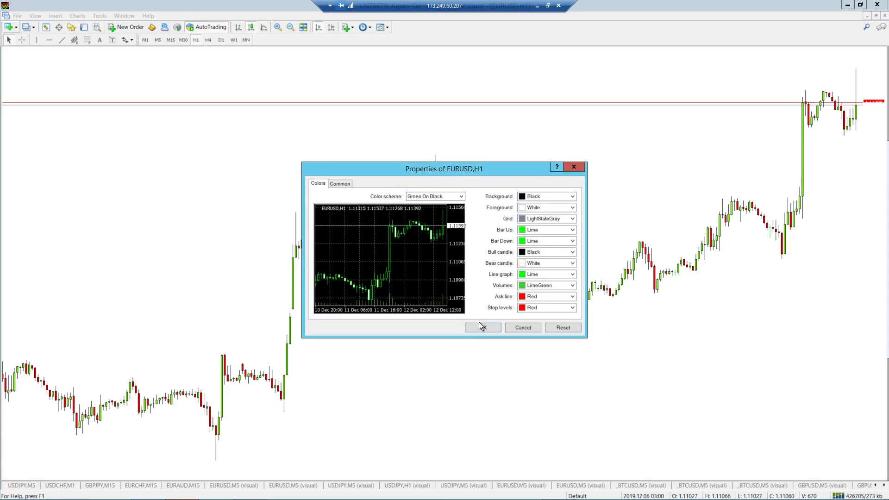
pyautogui.click(482, 327)
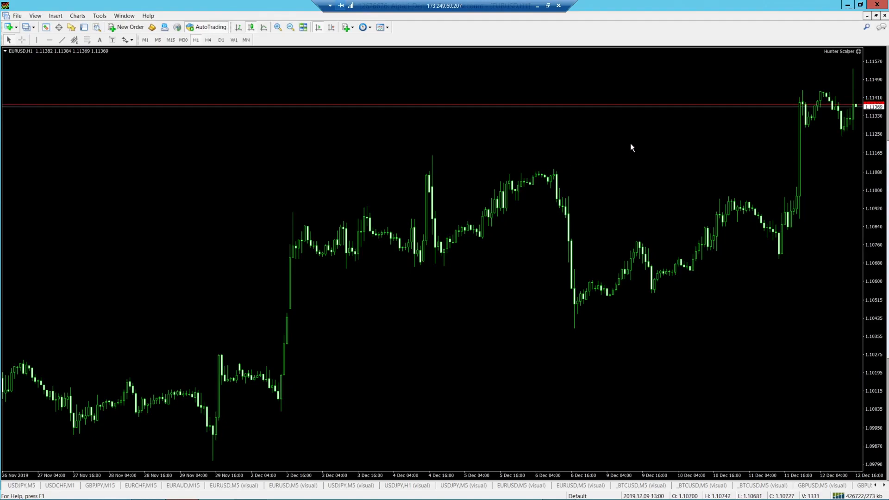
pyautogui.rightClick(632, 147)
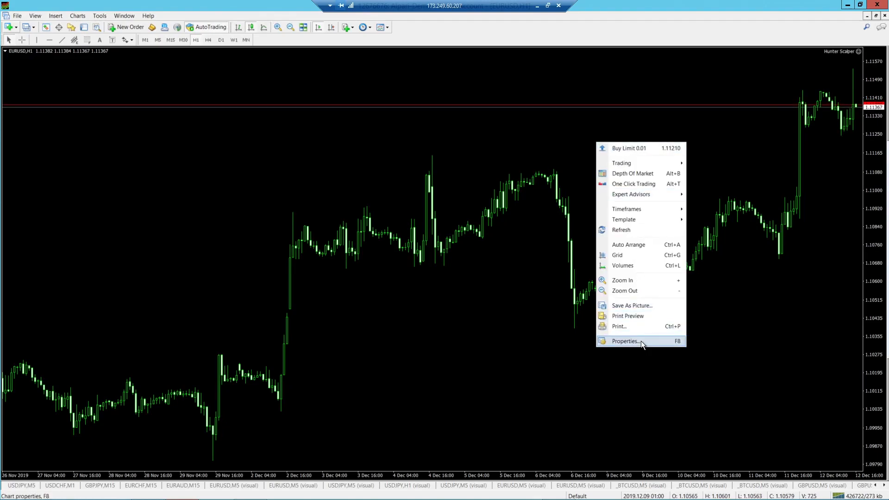
pyautogui.click(626, 340)
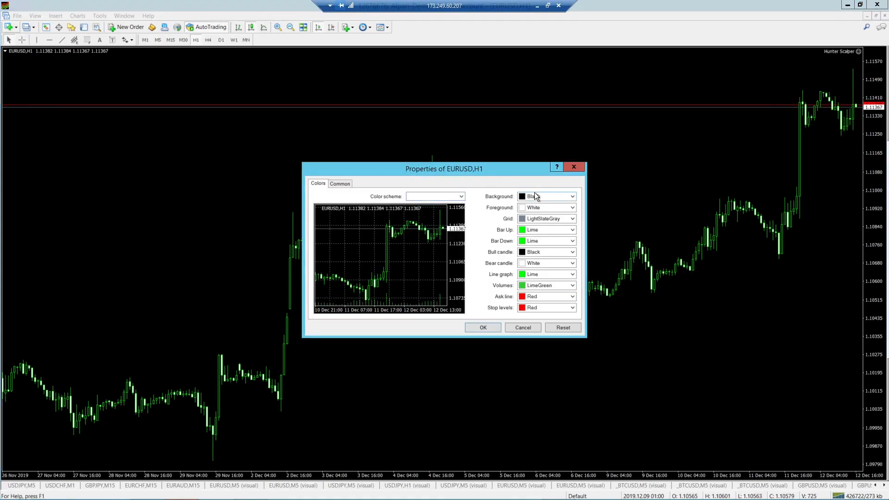
pyautogui.moveTo(587, 198)
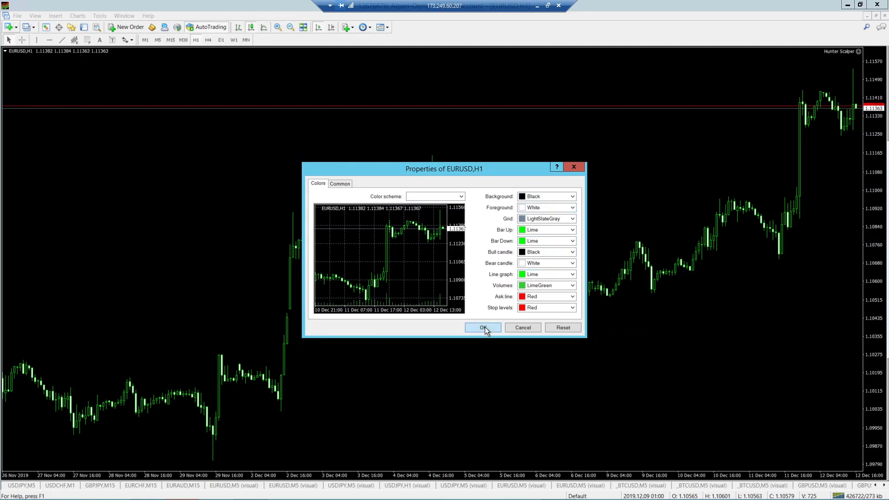
pyautogui.click(481, 328)
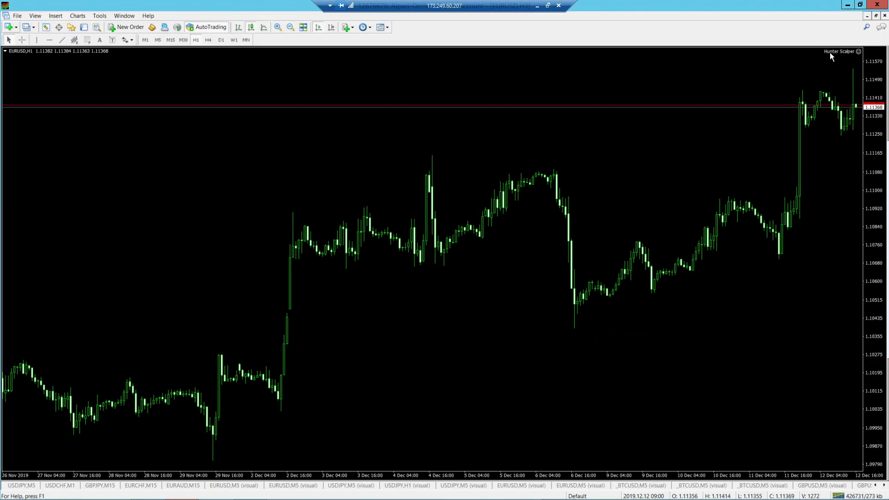